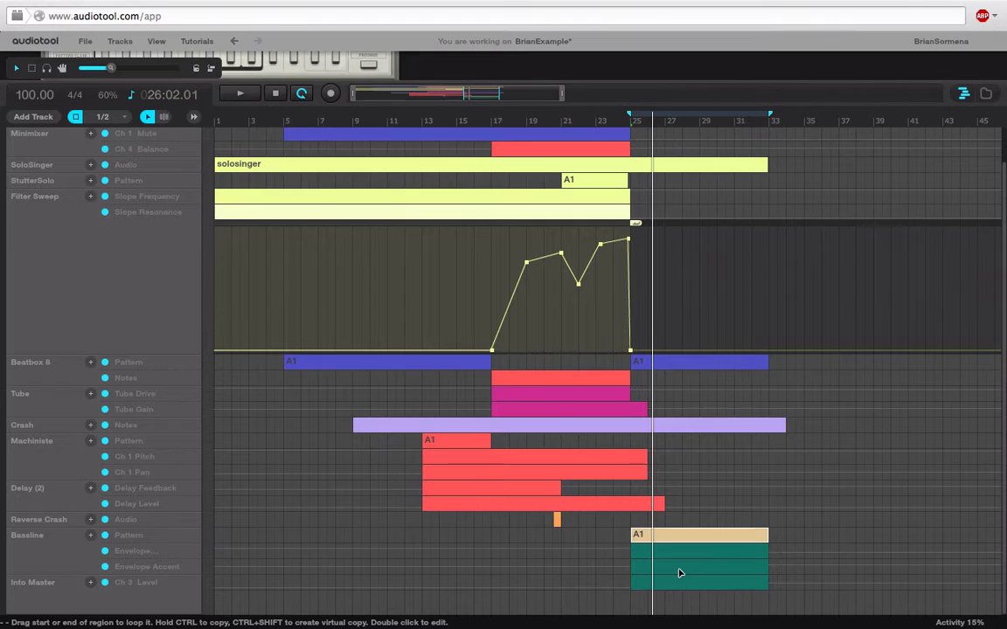
{"action": "mouse_move", "coordinate": [671, 584]}
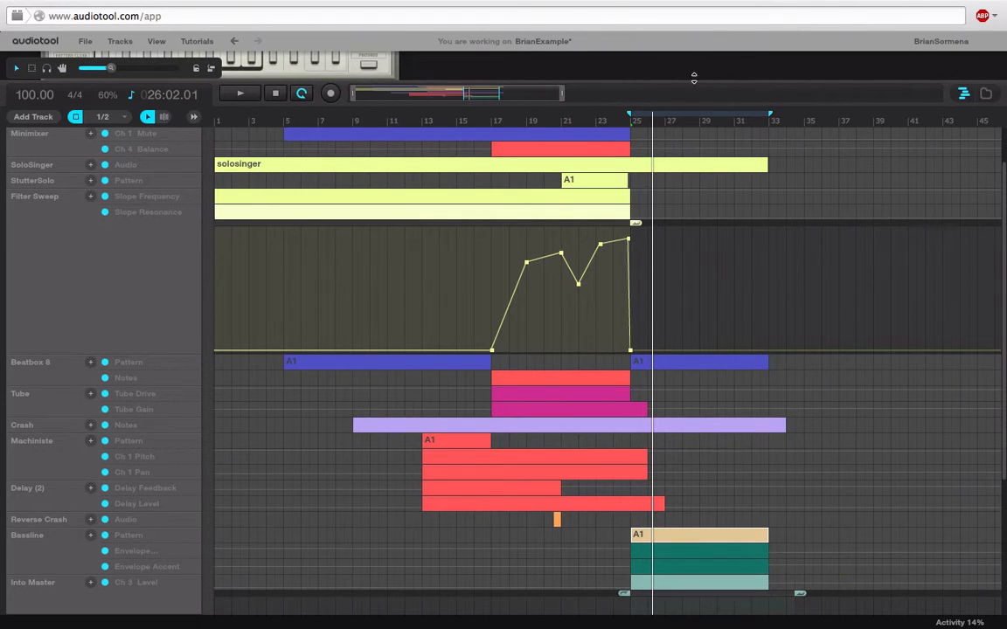
Scroll the timeline to view the Baseline Envelope Accent curve across bars 25–33
{"action": "scroll", "scroll_direction": "down", "scroll_amount": 3}
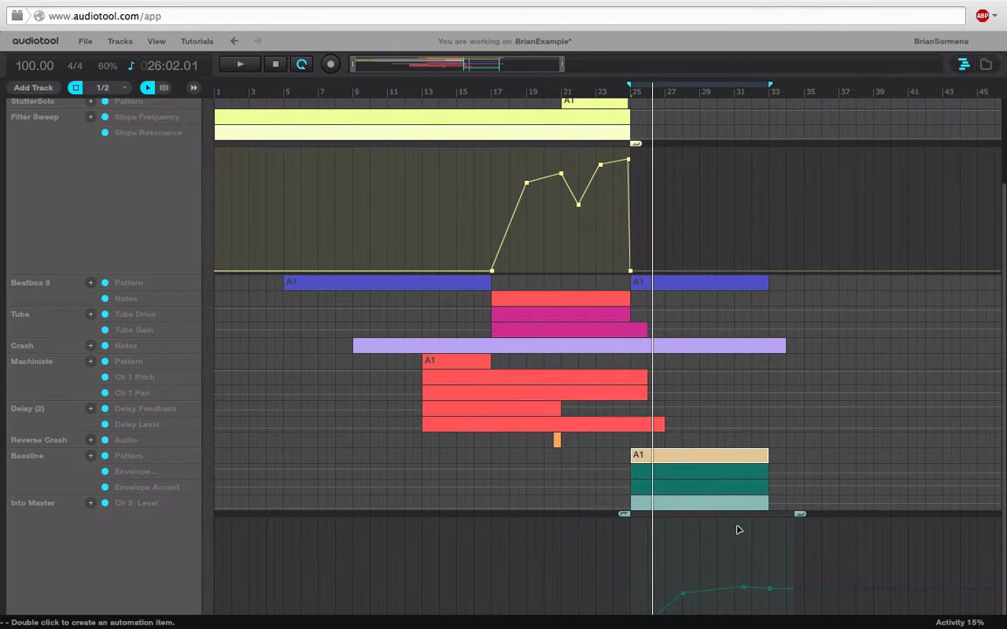
{"action": "scroll", "scroll_direction": "up", "scroll_amount": 3}
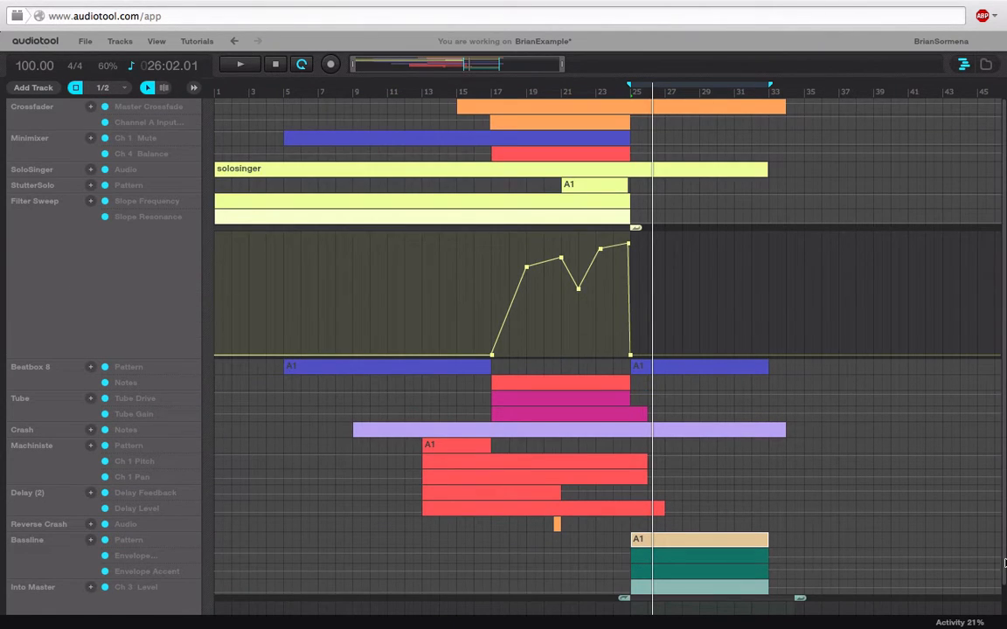
{"action": "scroll", "scroll_direction": "down", "scroll_amount": 3}
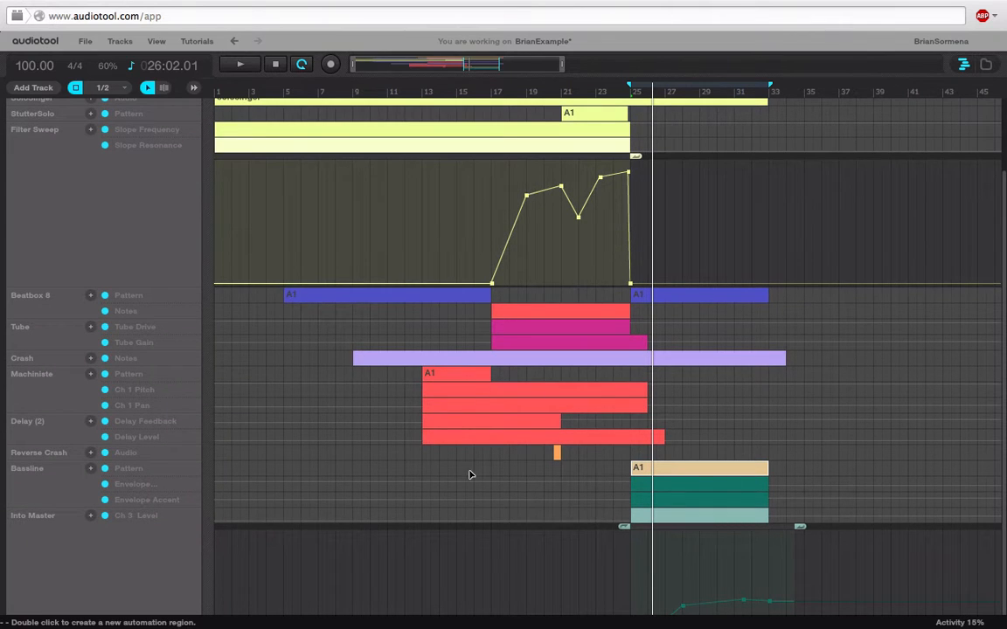
{"action": "scroll", "scroll_direction": "up", "scroll_amount": 3}
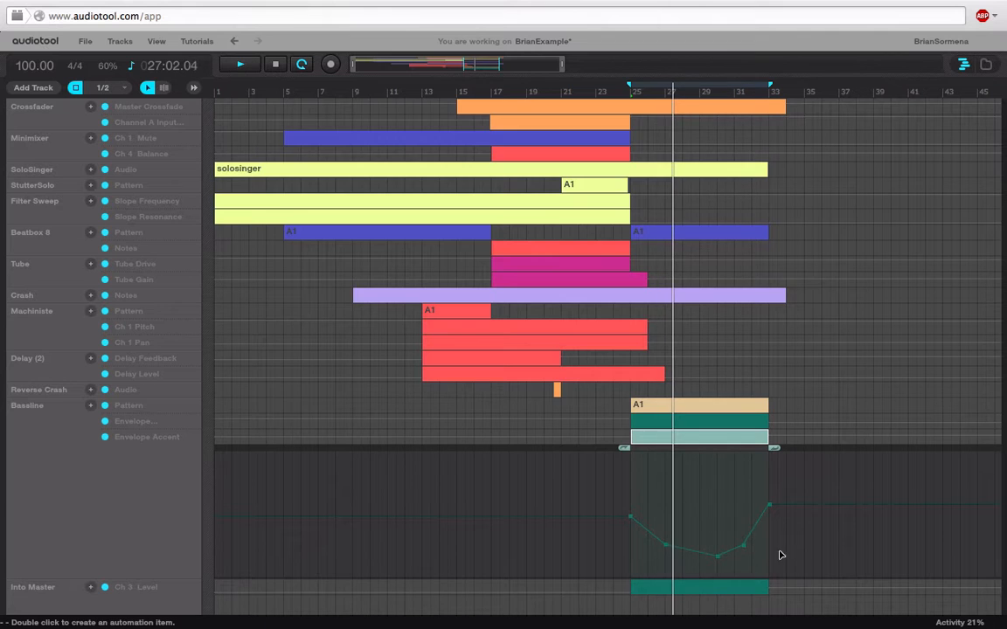
{"action": "mouse_move", "coordinate": [762, 526]}
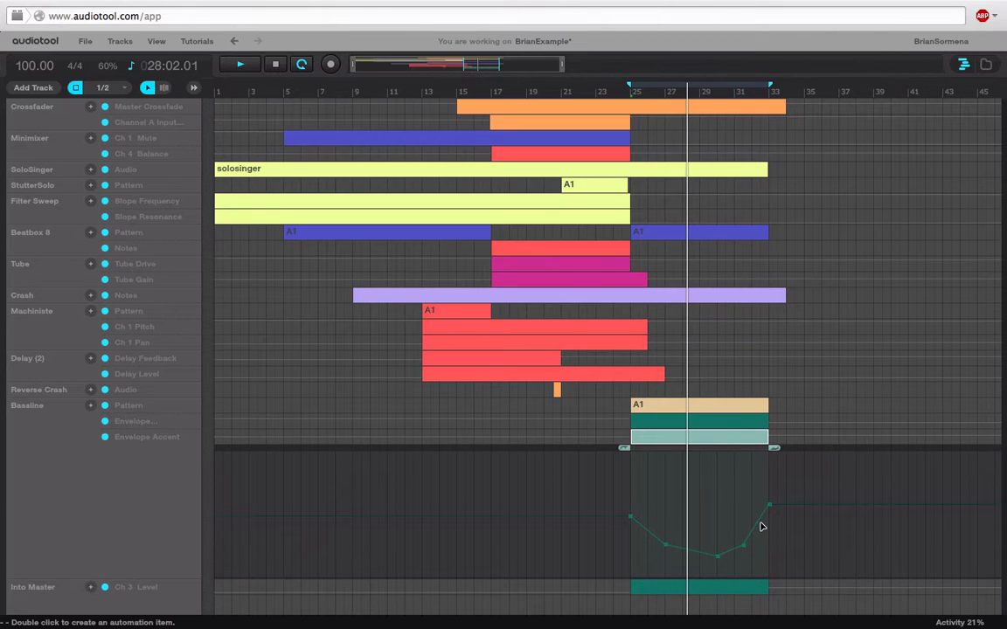
{"action": "left_click", "coordinate": [240, 63]}
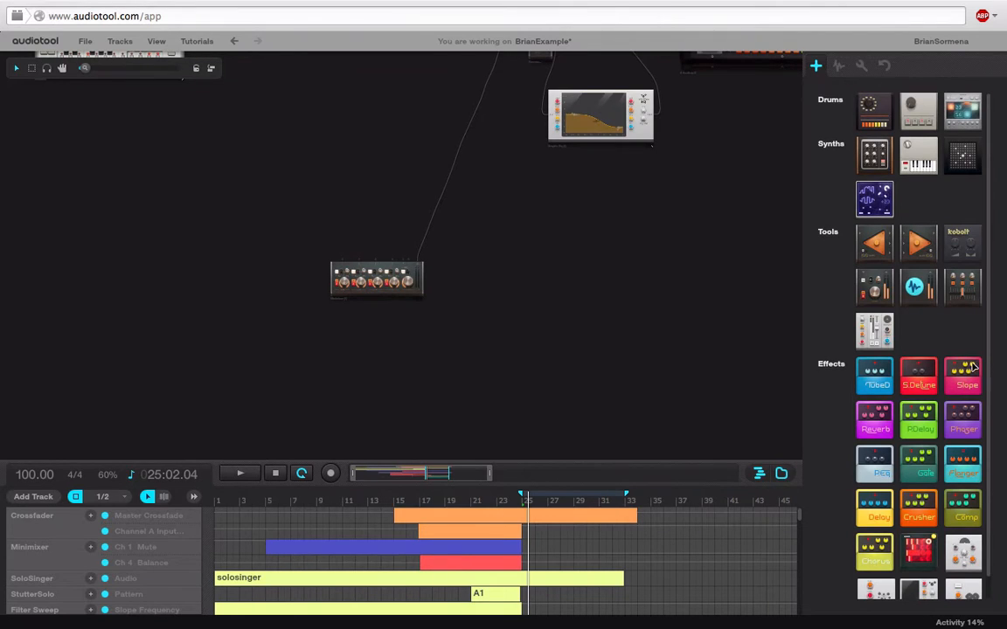
{"action": "mouse_move", "coordinate": [844, 208]}
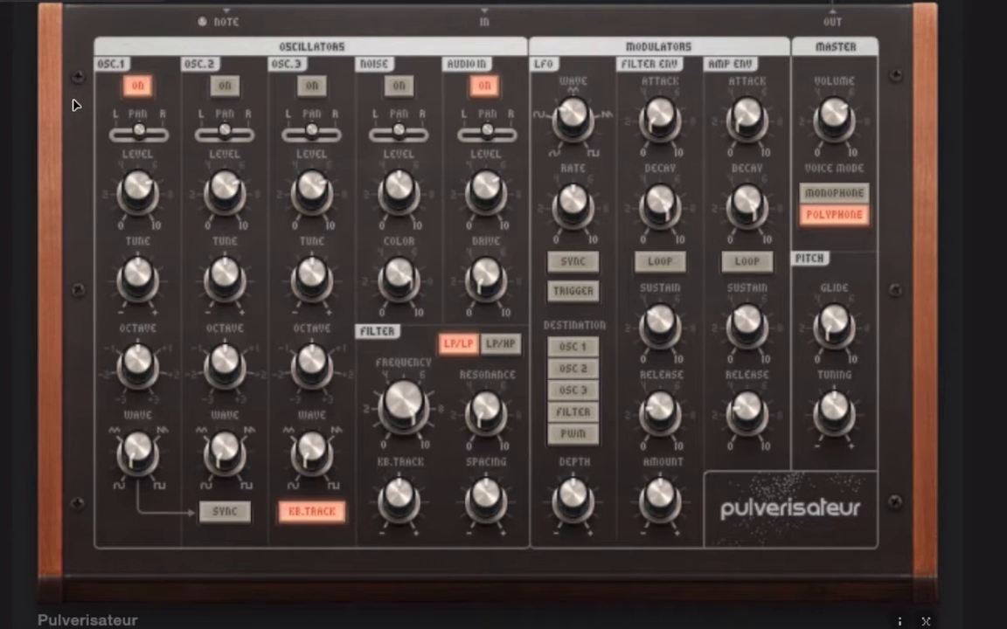
{"action": "mouse_move", "coordinate": [141, 110]}
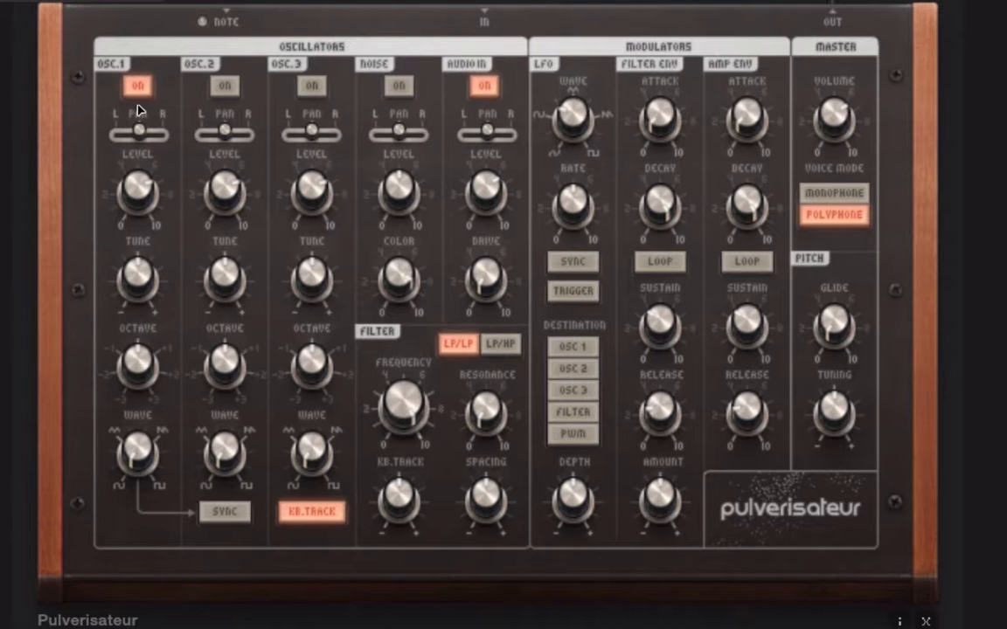
Switch on an extra Pulverisateur oscillator and reshape its waveform with the WAVE knob
{"action": "left_click", "coordinate": [224, 86]}
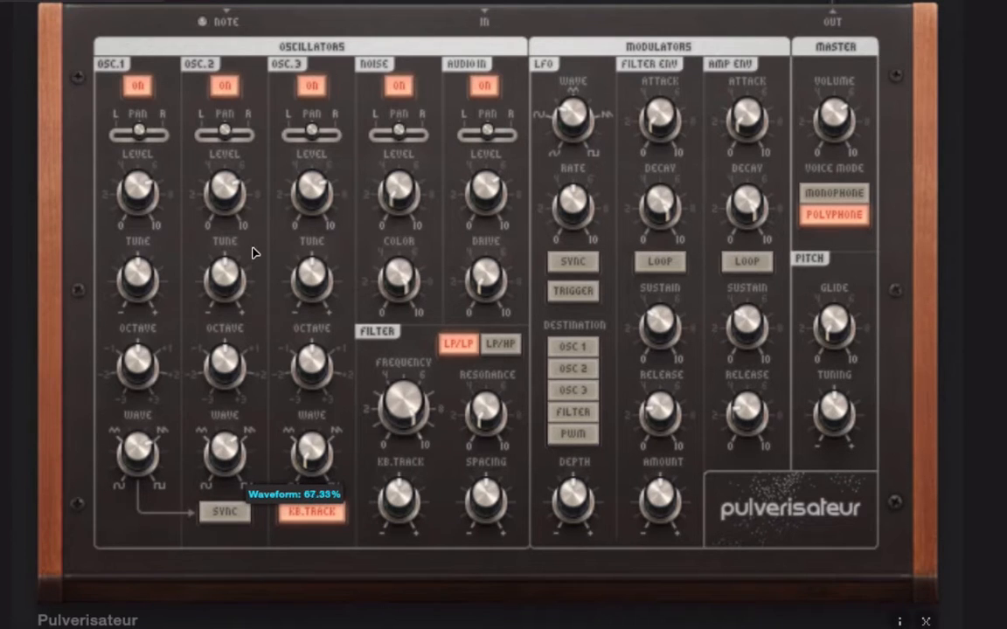
{"action": "left_click_drag", "start_coordinate": [310, 454], "coordinate": [317, 282]}
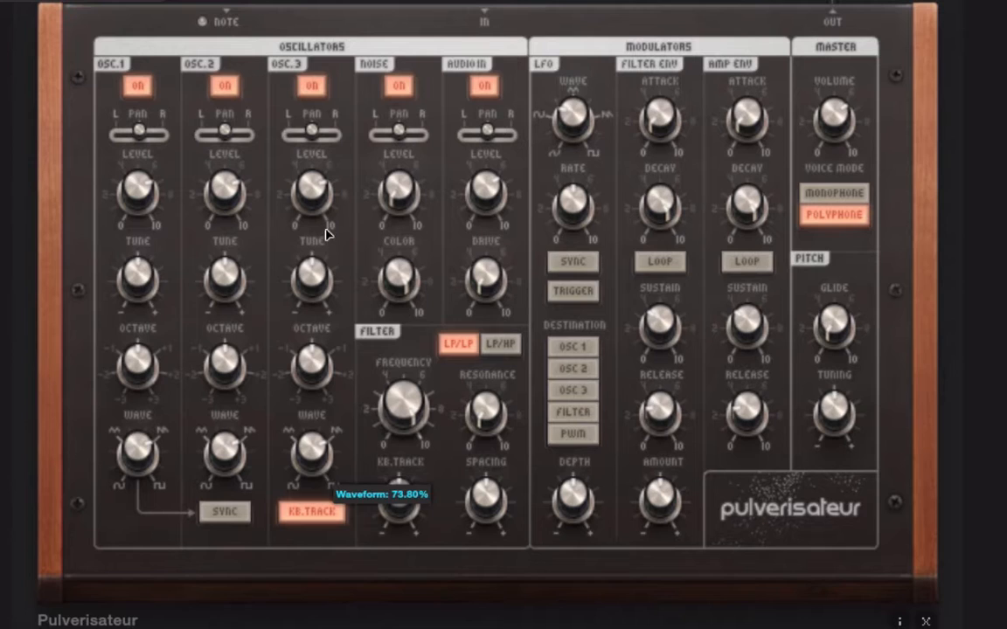
{"action": "mouse_move", "coordinate": [342, 268]}
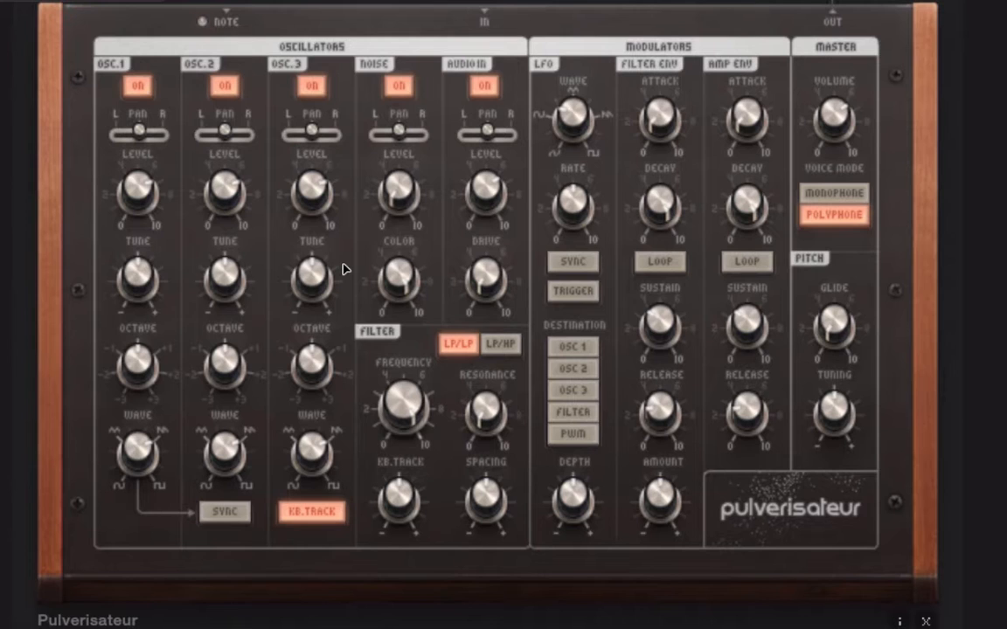
{"action": "mouse_move", "coordinate": [231, 213]}
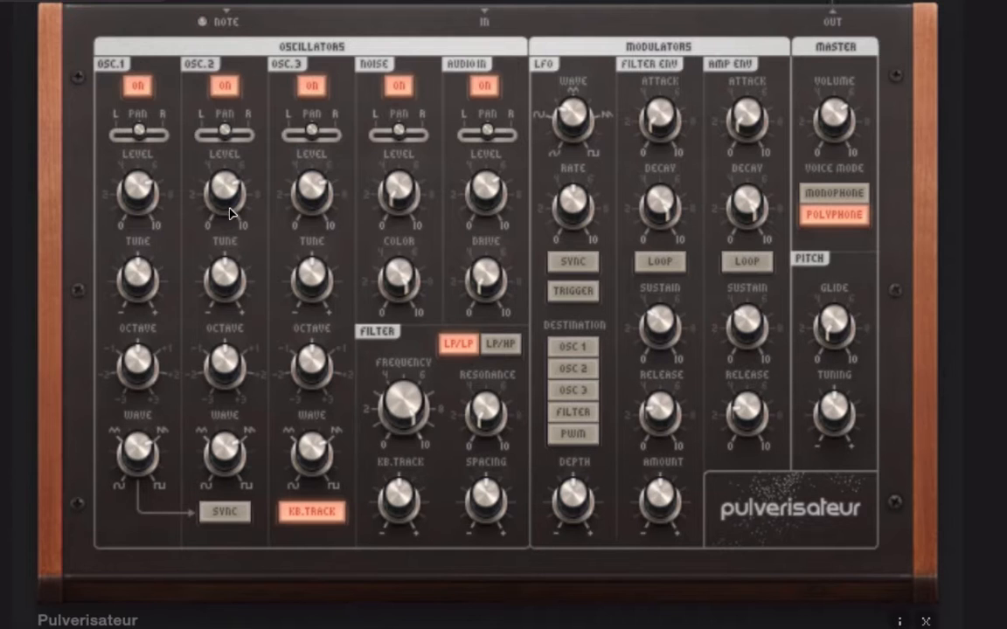
{"action": "mouse_move", "coordinate": [759, 187]}
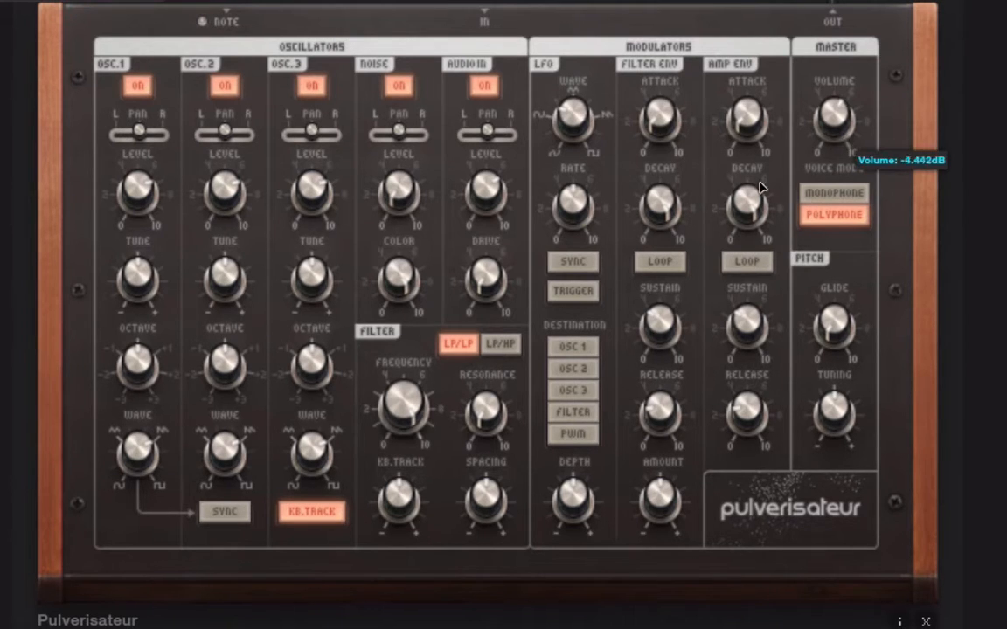
{"action": "mouse_move", "coordinate": [357, 273]}
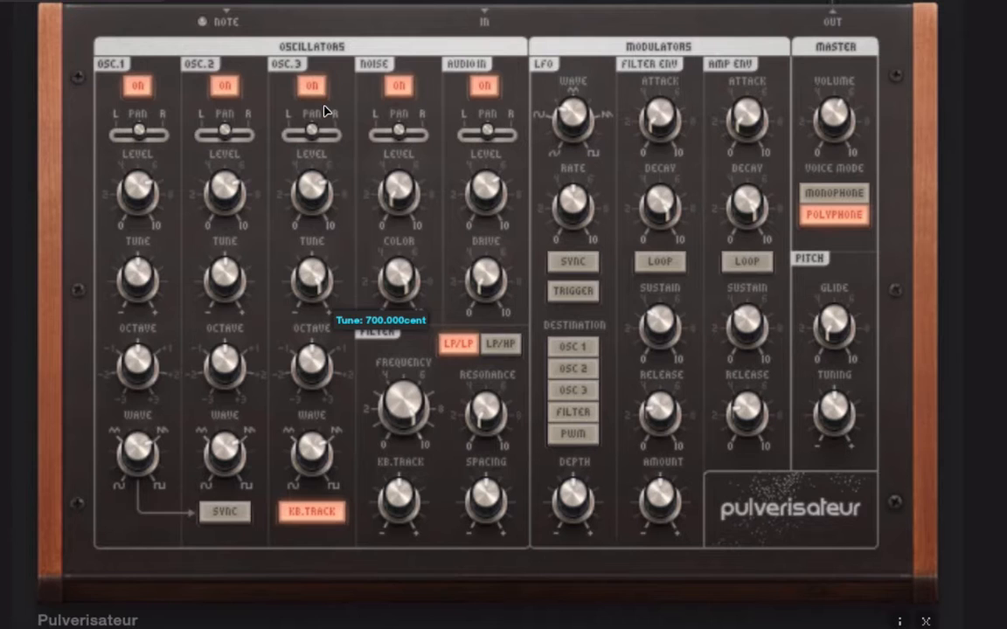
{"action": "mouse_move", "coordinate": [225, 365]}
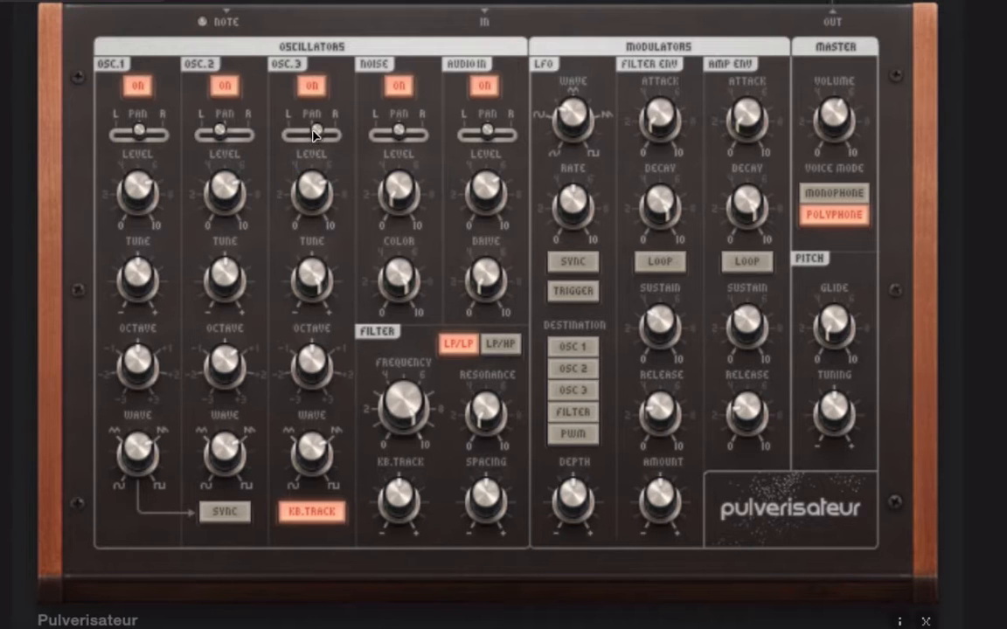
Pan oscillator 2 to 13% left and oscillator 3 to 4% right, and lower noise toward −34 dB
{"action": "left_click_drag", "start_coordinate": [221, 128], "coordinate": [203, 129]}
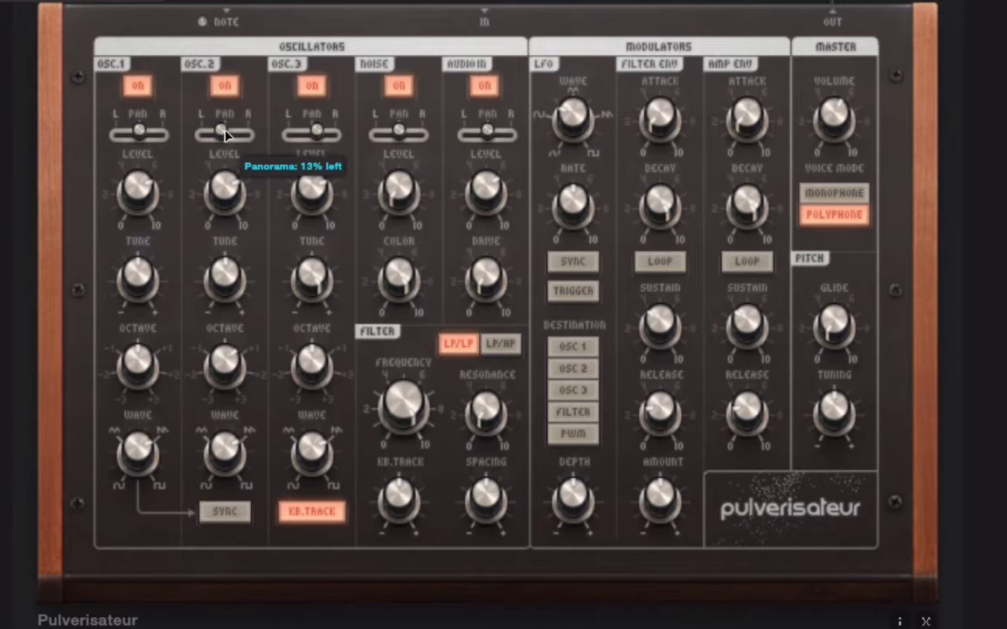
{"action": "left_click_drag", "start_coordinate": [302, 134], "coordinate": [317, 133]}
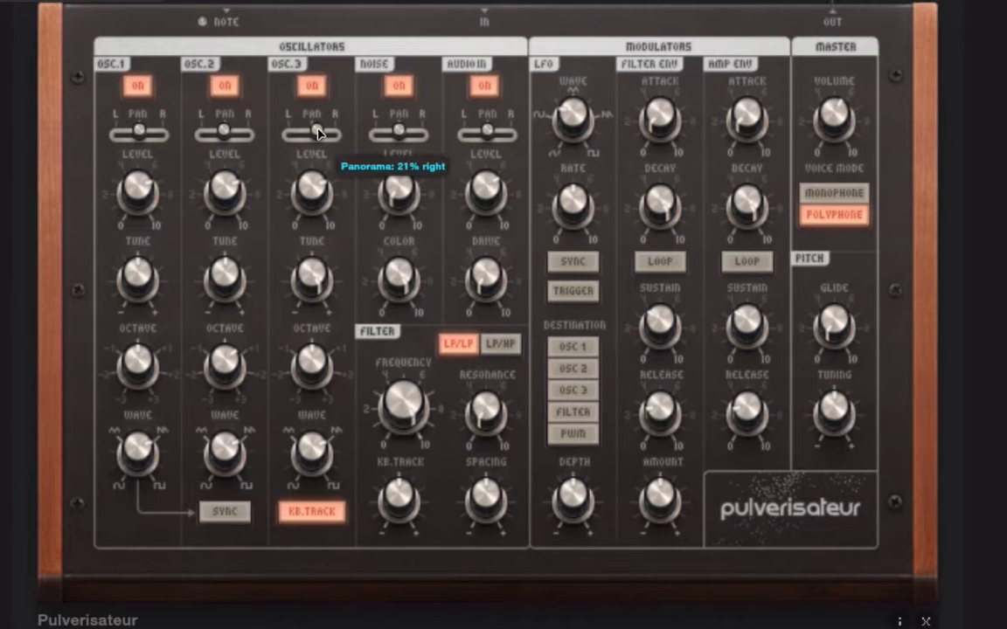
{"action": "left_click_drag", "start_coordinate": [316, 134], "coordinate": [312, 134]}
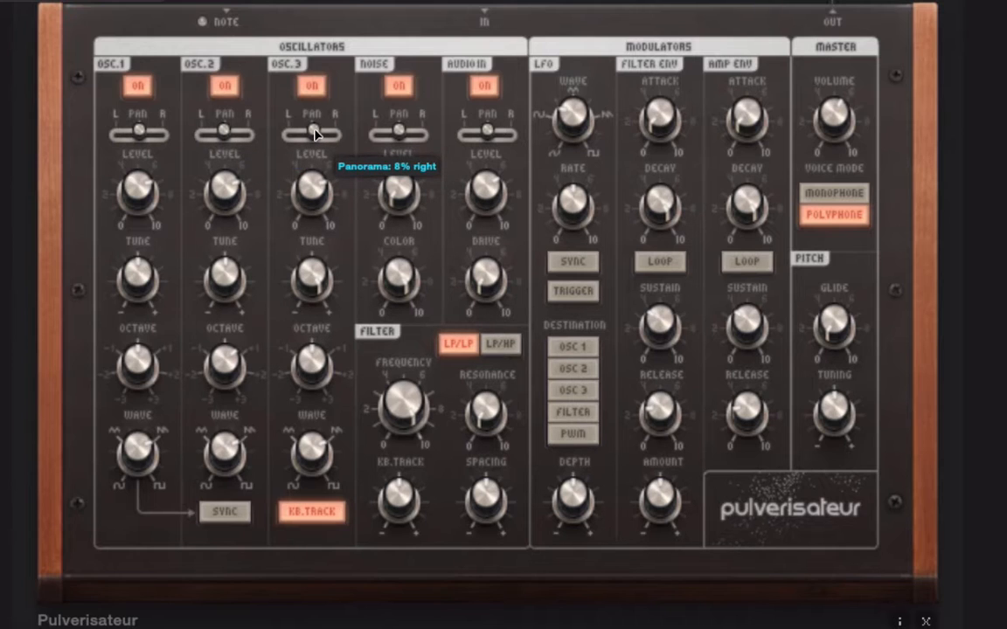
{"action": "left_click_drag", "start_coordinate": [315, 133], "coordinate": [310, 134]}
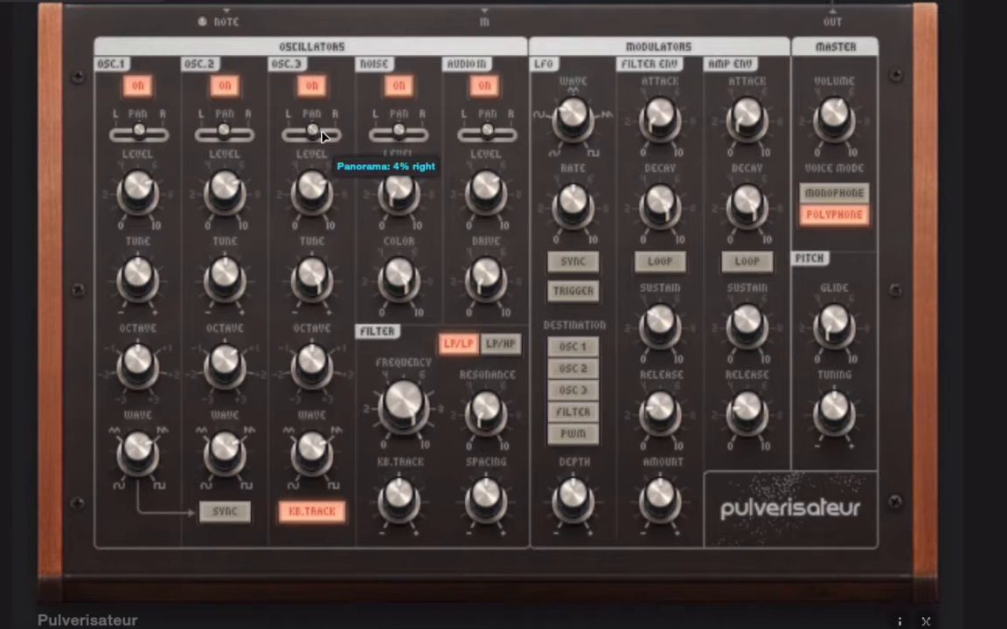
{"action": "mouse_move", "coordinate": [324, 141]}
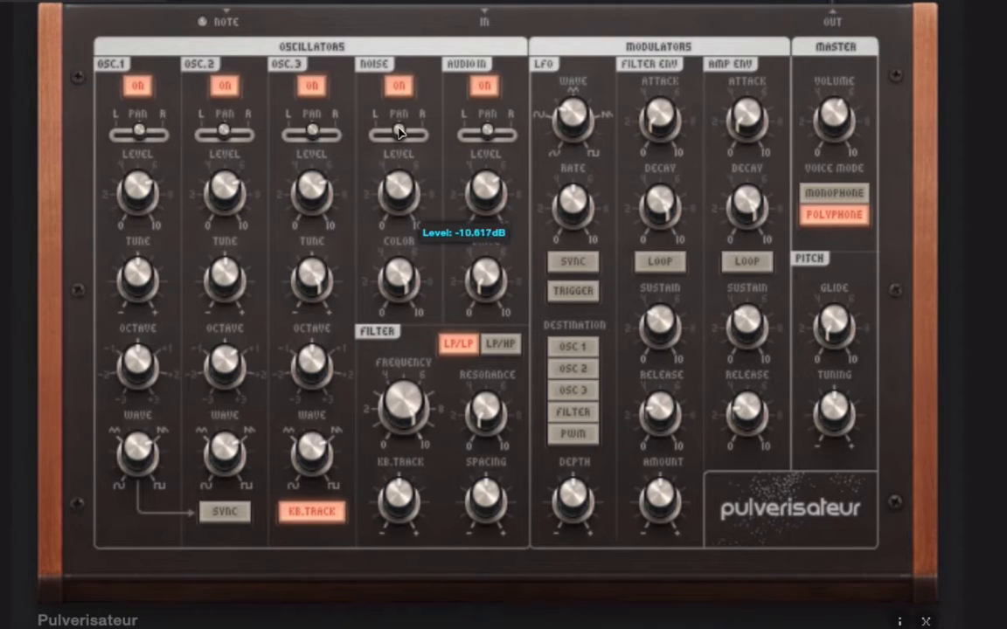
{"action": "left_click_drag", "start_coordinate": [398, 196], "coordinate": [399, 209]}
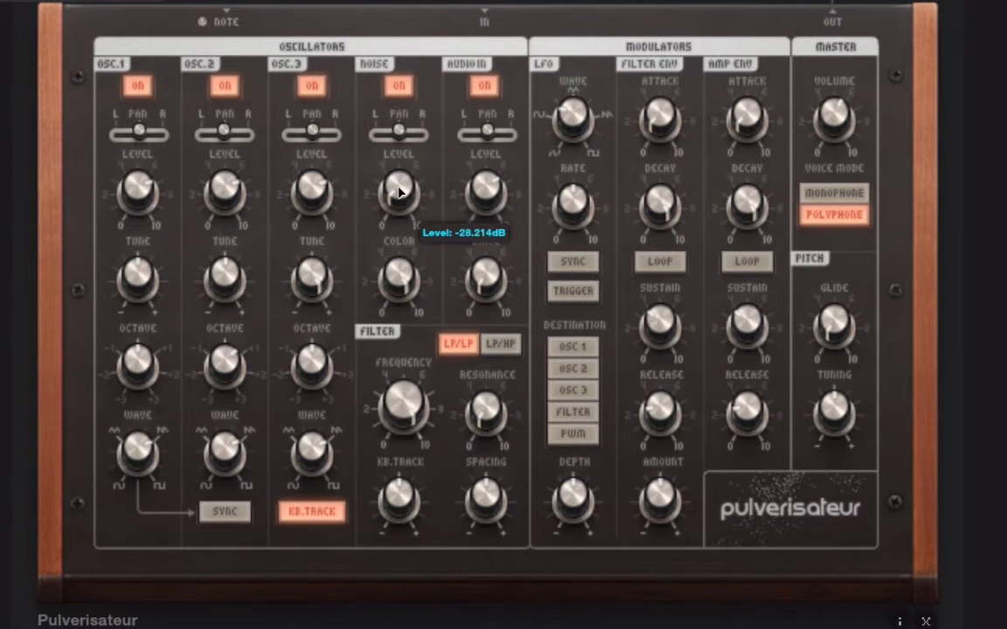
{"action": "left_click_drag", "start_coordinate": [399, 194], "coordinate": [399, 199]}
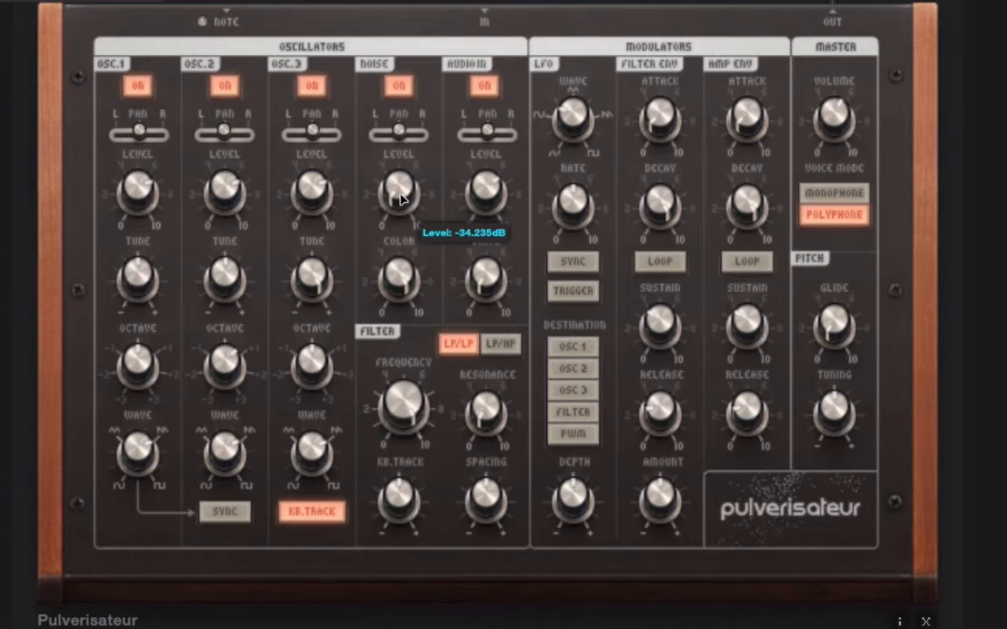
{"action": "mouse_move", "coordinate": [399, 411]}
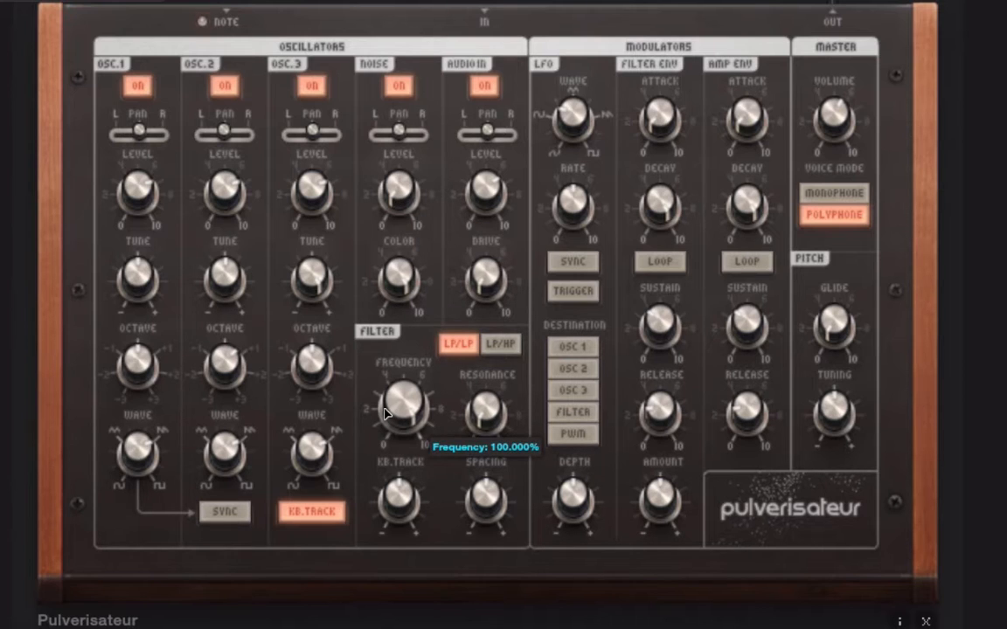
{"action": "mouse_move", "coordinate": [413, 404]}
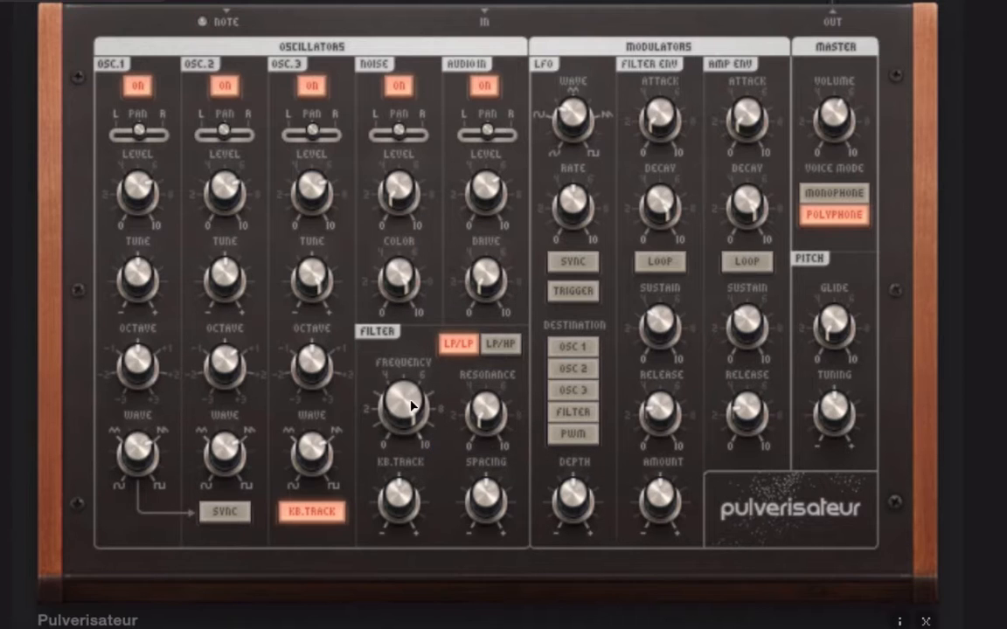
Lower the filter cutoff, sync oscillator 2 to oscillator 1 and detune it upward
{"action": "left_click_drag", "start_coordinate": [406, 406], "coordinate": [395, 457]}
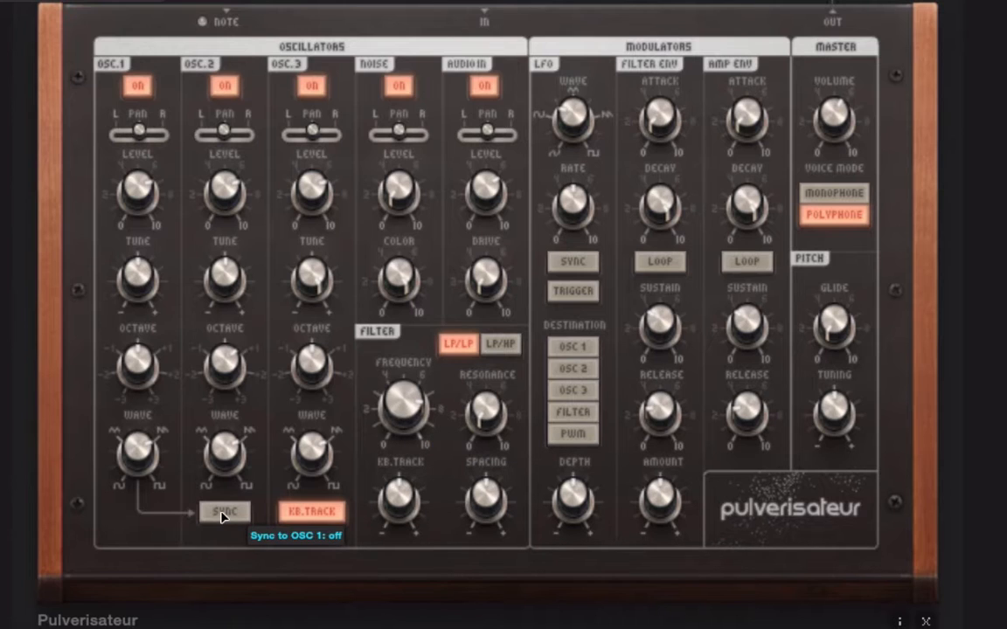
{"action": "mouse_move", "coordinate": [242, 523]}
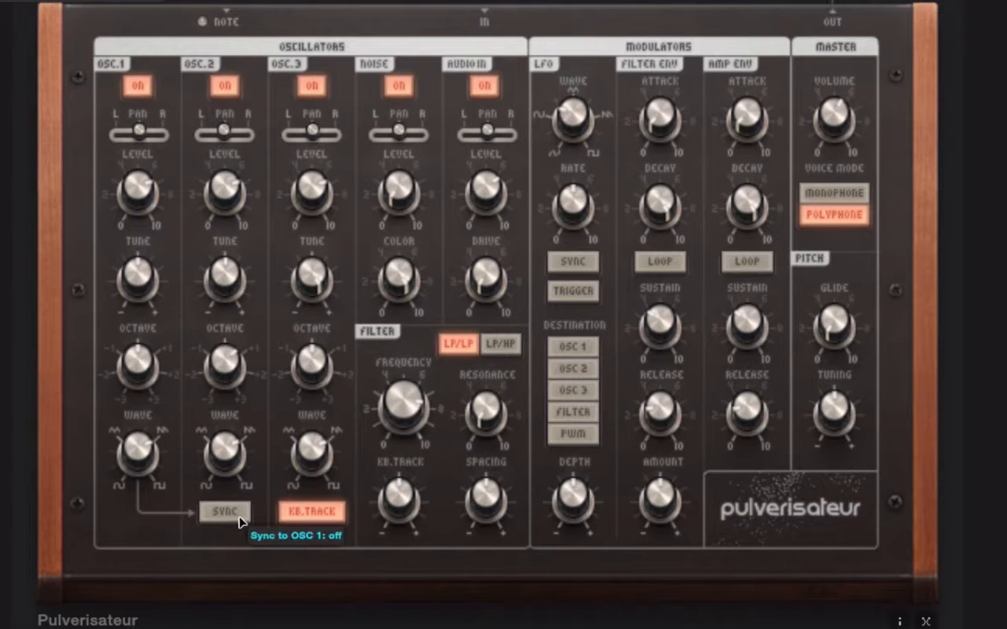
{"action": "left_click", "coordinate": [224, 511]}
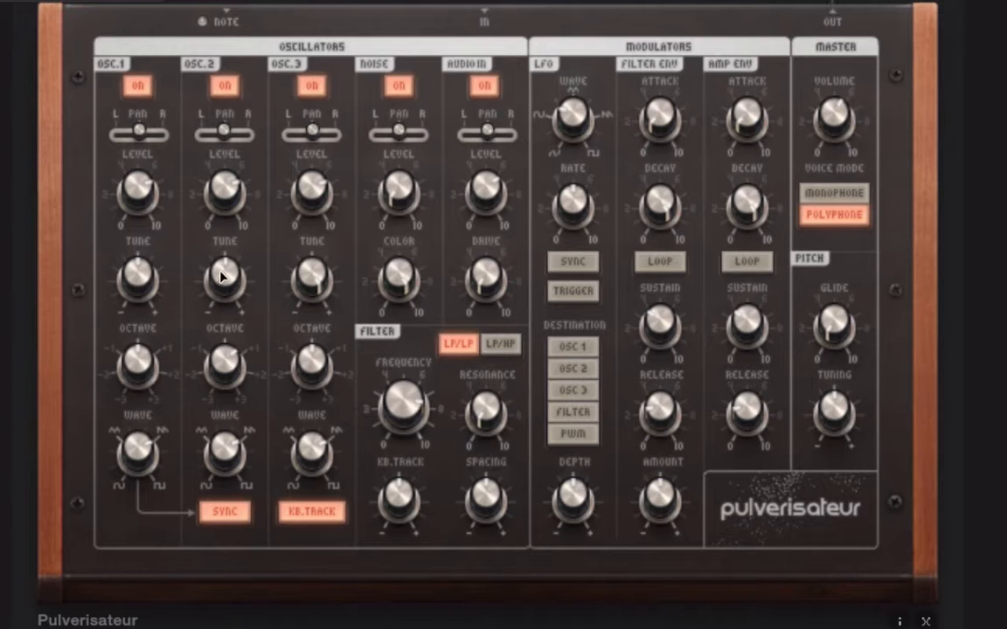
{"action": "mouse_move", "coordinate": [236, 277]}
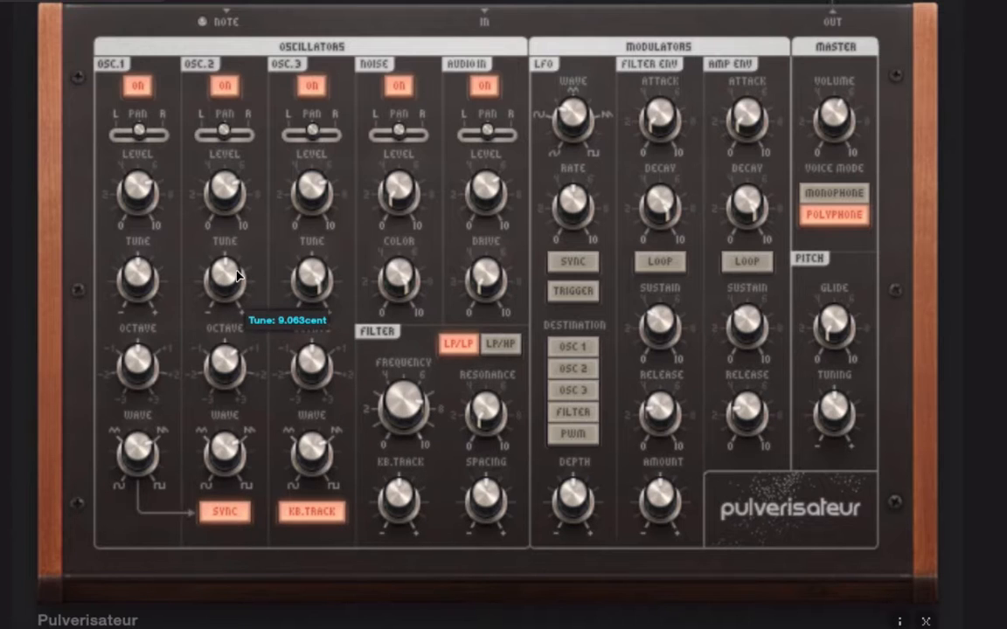
{"action": "mouse_move", "coordinate": [212, 495]}
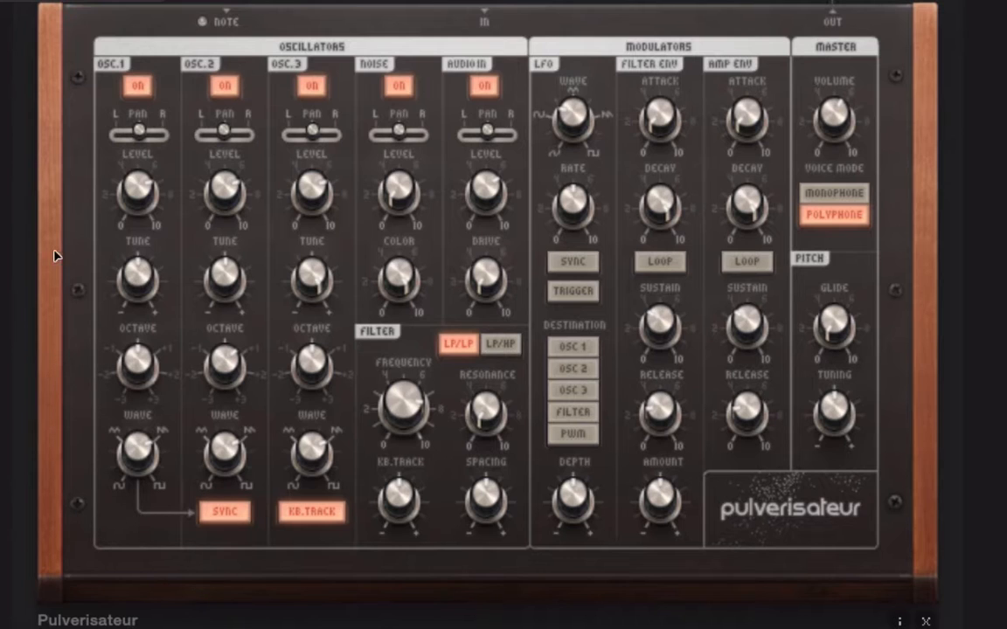
{"action": "mouse_move", "coordinate": [224, 284]}
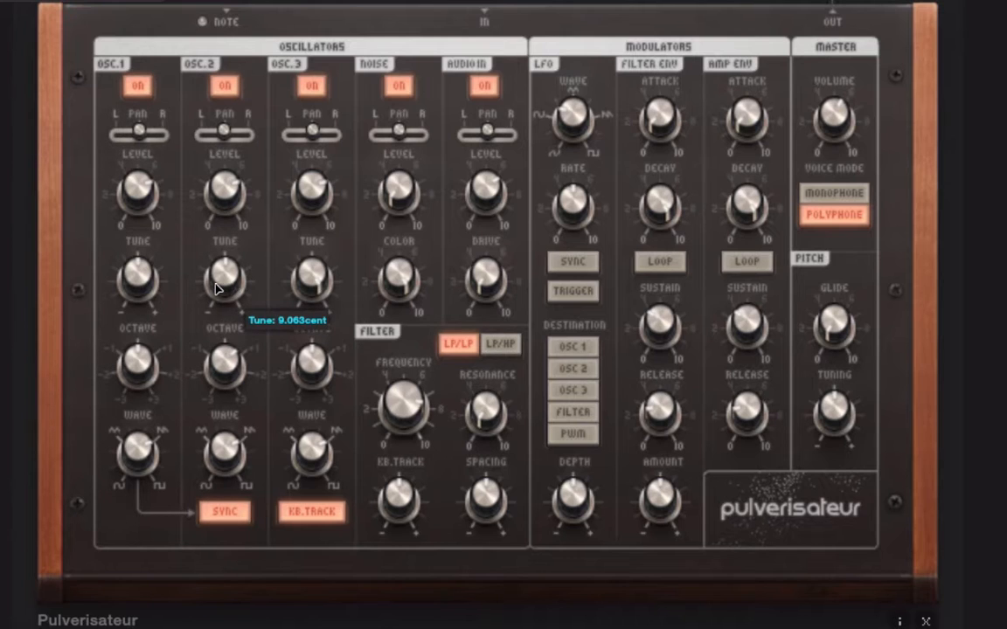
{"action": "left_click_drag", "start_coordinate": [225, 280], "coordinate": [225, 270]}
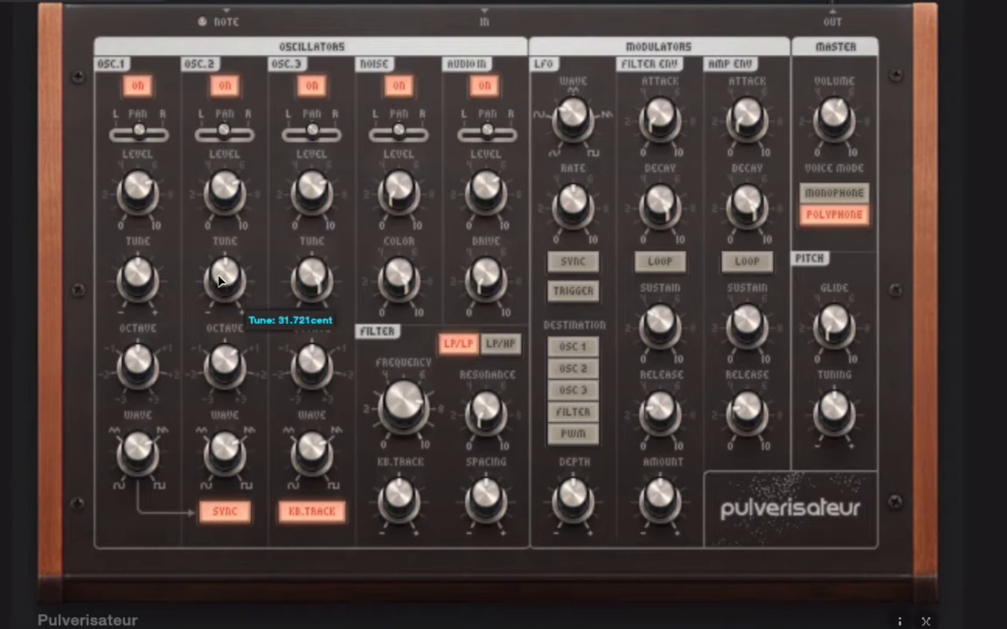
{"action": "left_click_drag", "start_coordinate": [223, 280], "coordinate": [186, 414]}
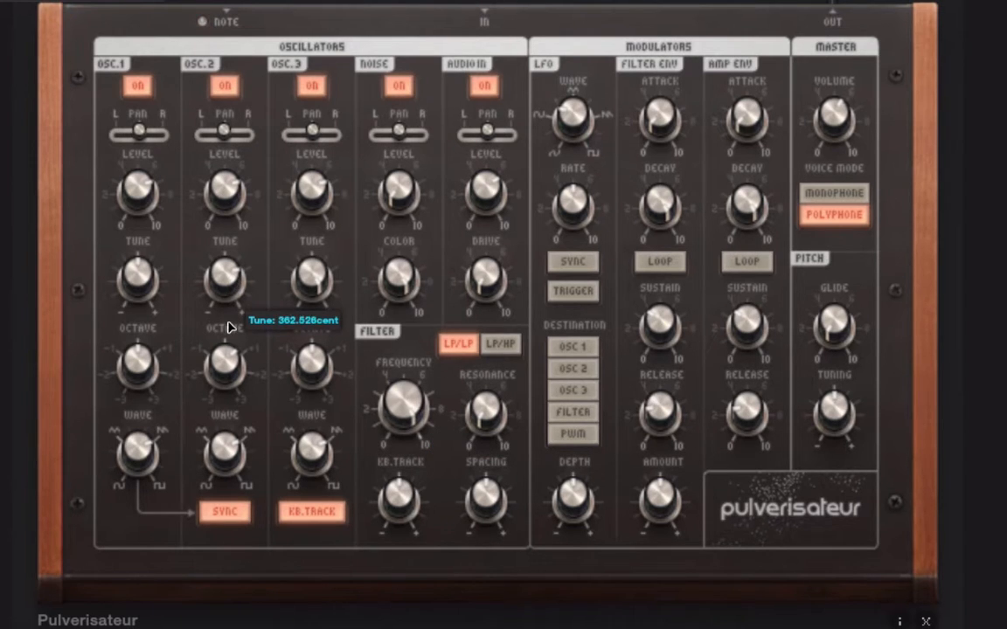
Set the filter cutoff near 91% and raise keyboard tracking from zero
{"action": "left_click_drag", "start_coordinate": [225, 280], "coordinate": [238, 296]}
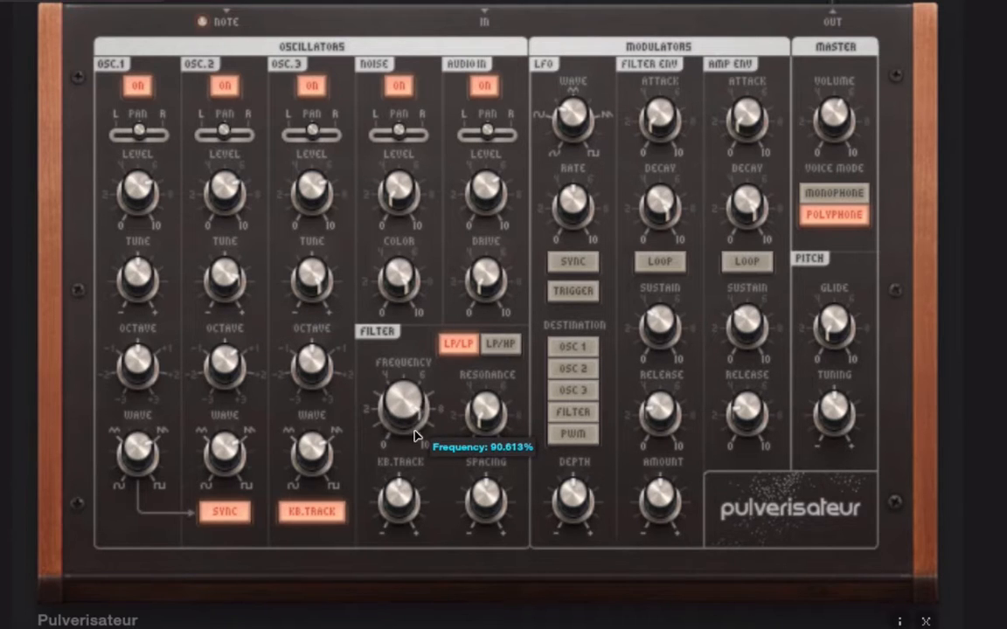
{"action": "left_click_drag", "start_coordinate": [402, 411], "coordinate": [406, 524]}
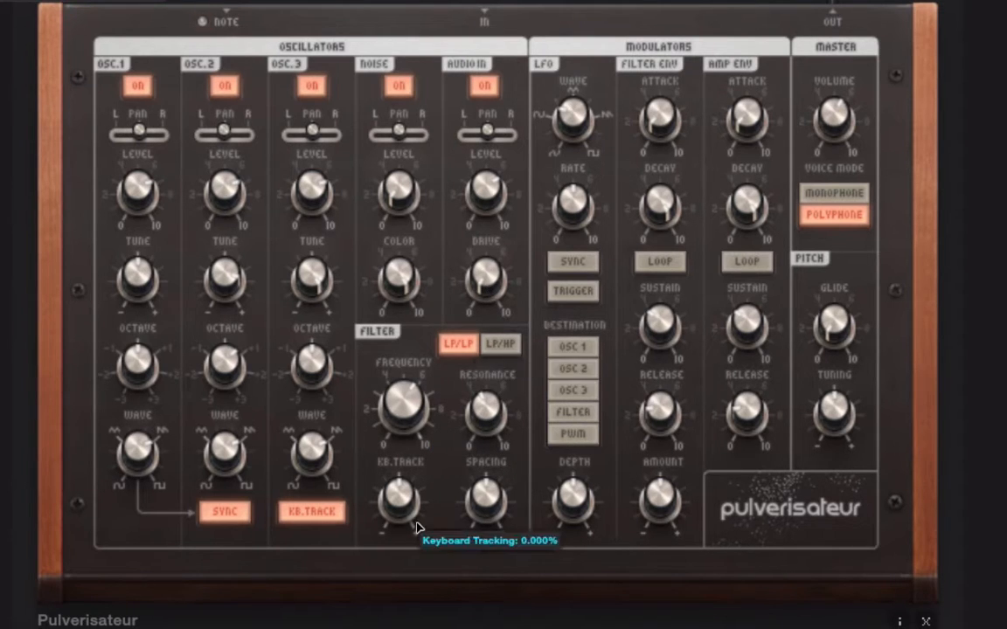
{"action": "left_click_drag", "start_coordinate": [398, 503], "coordinate": [399, 481]}
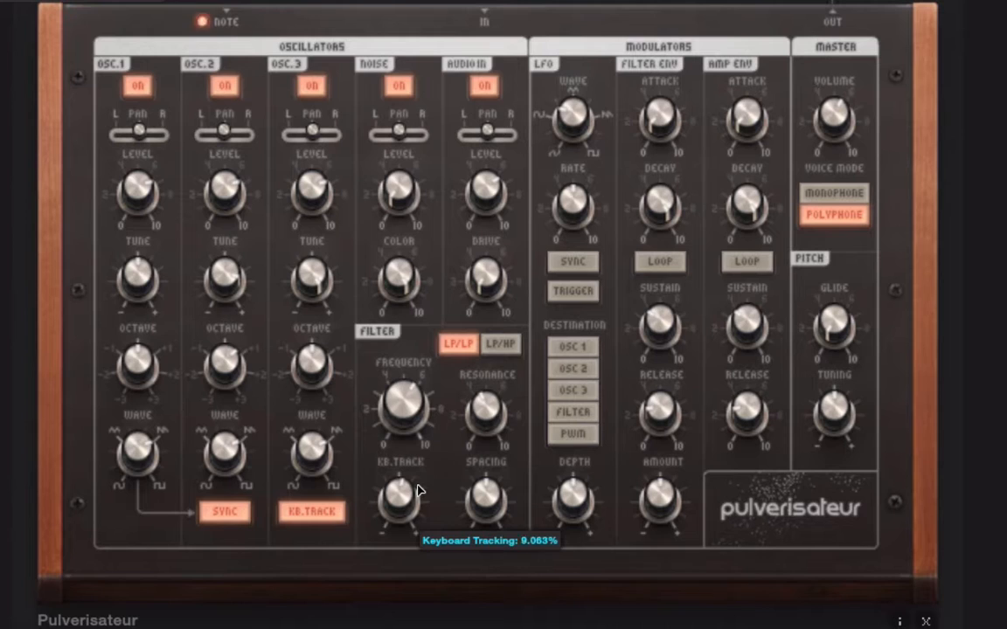
{"action": "mouse_move", "coordinate": [485, 498]}
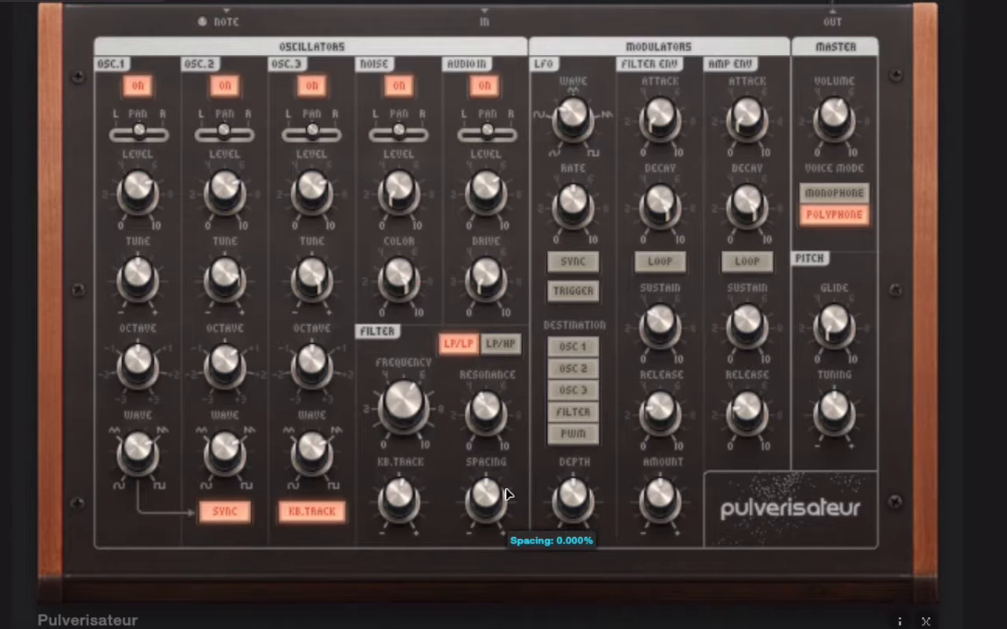
{"action": "mouse_move", "coordinate": [472, 512]}
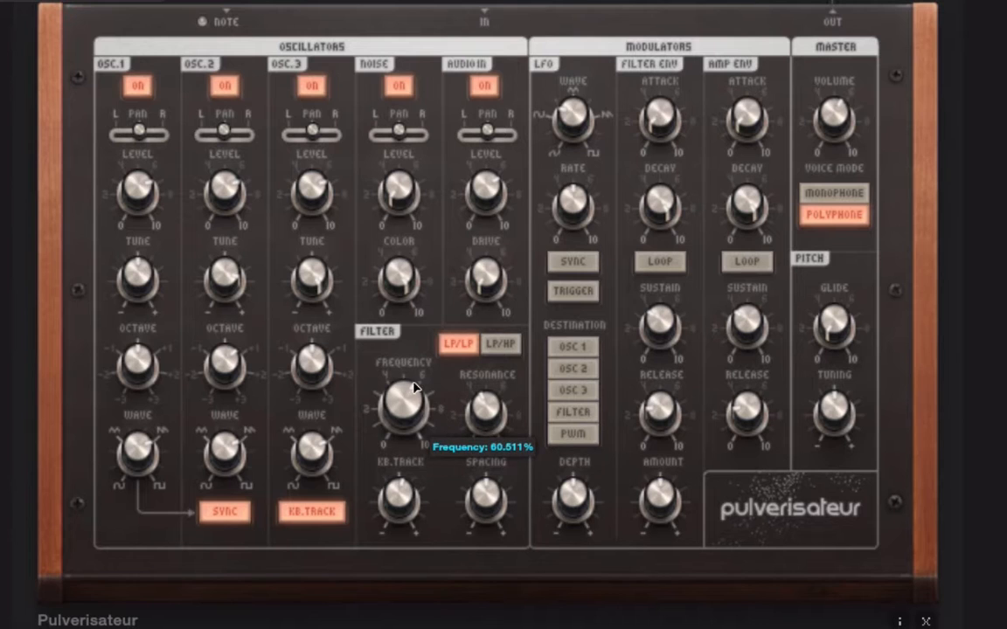
{"action": "mouse_move", "coordinate": [483, 410]}
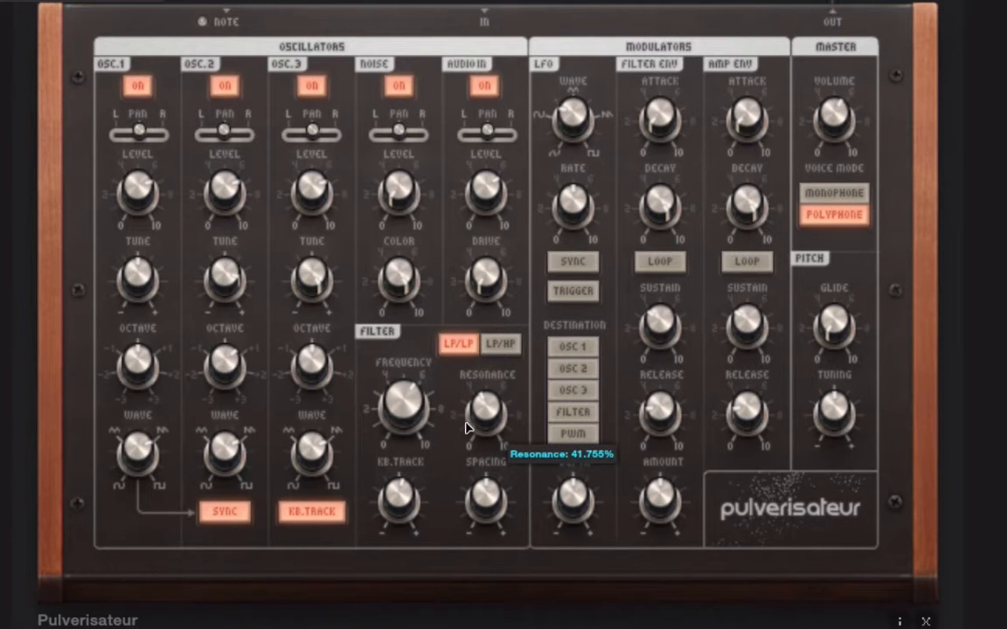
{"action": "mouse_move", "coordinate": [454, 485]}
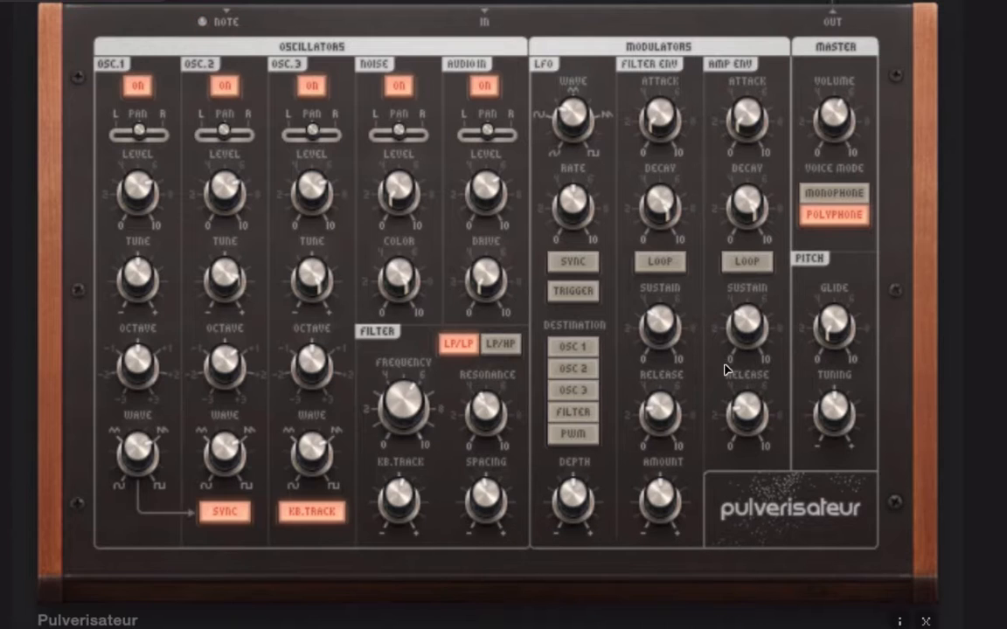
{"action": "mouse_move", "coordinate": [732, 461]}
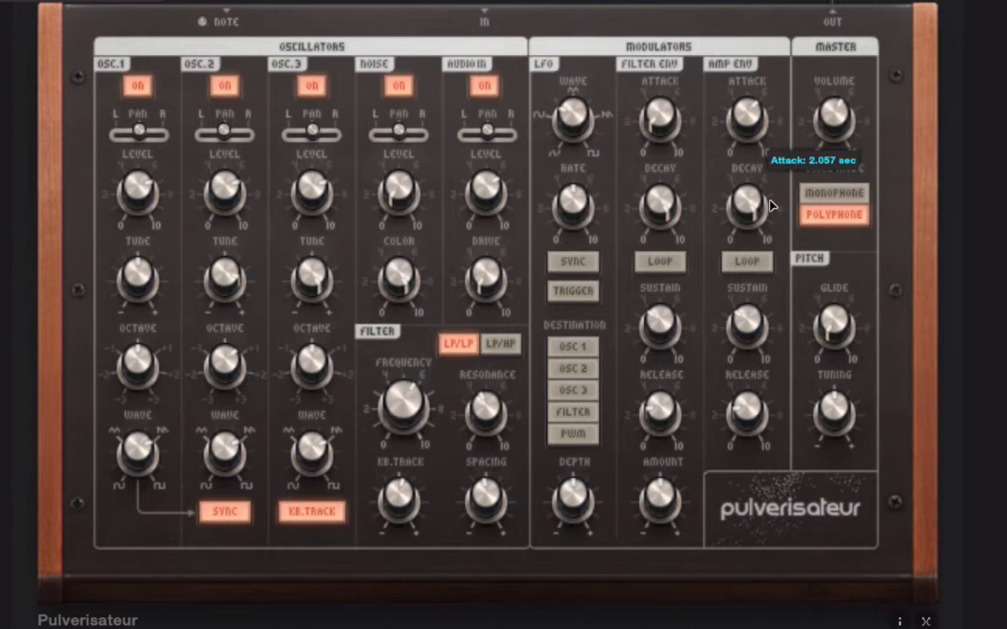
{"action": "mouse_move", "coordinate": [748, 343]}
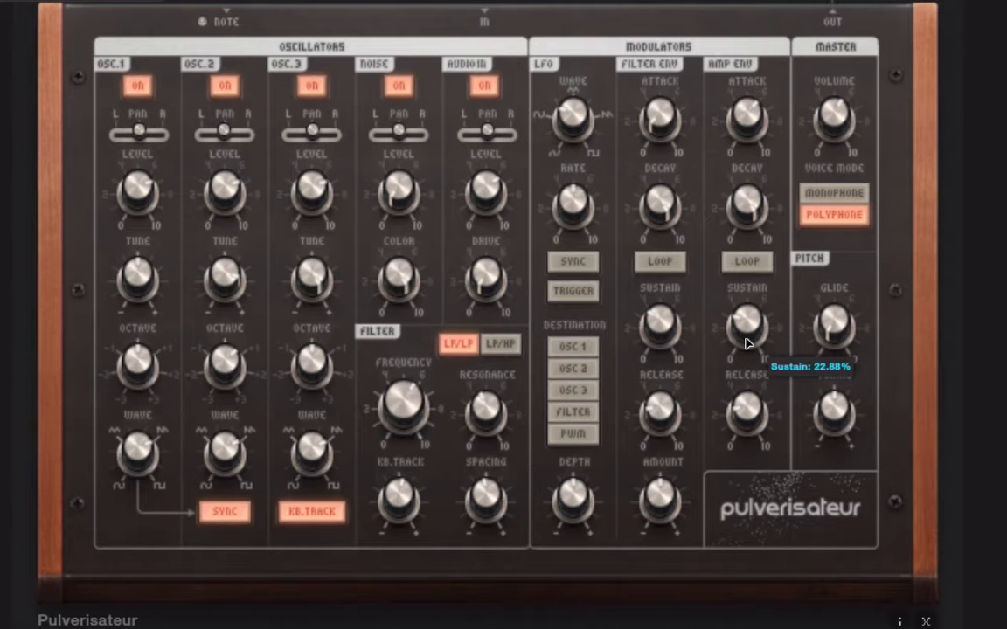
{"action": "mouse_move", "coordinate": [753, 368]}
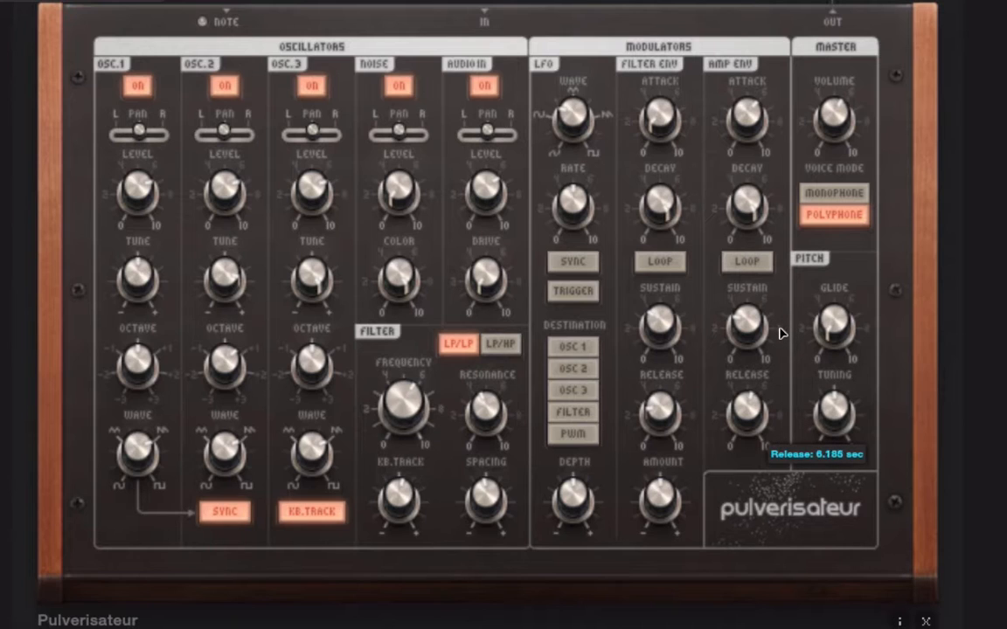
{"action": "mouse_move", "coordinate": [749, 136]}
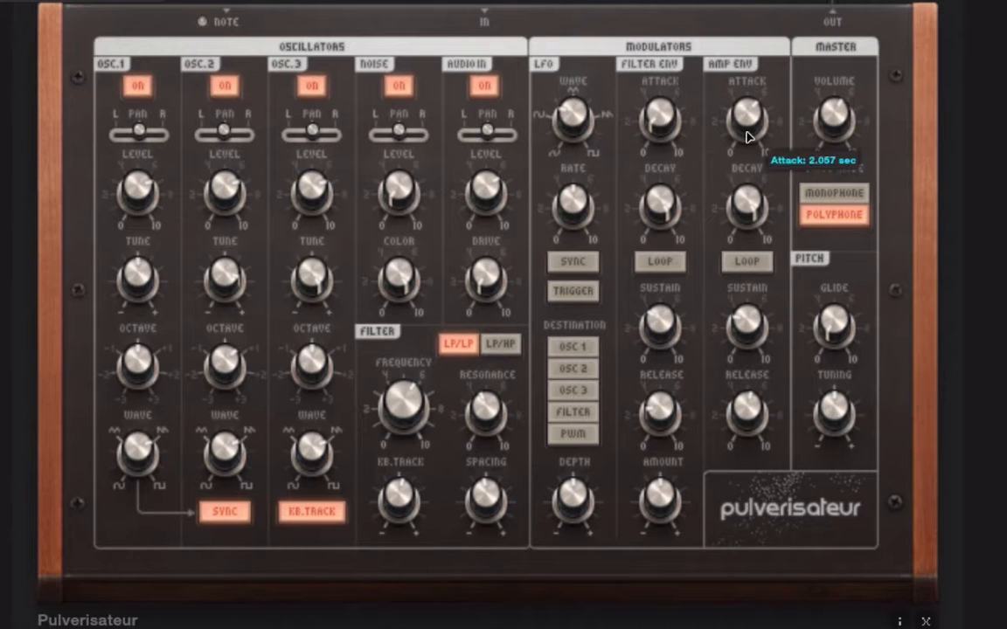
{"action": "mouse_move", "coordinate": [832, 326]}
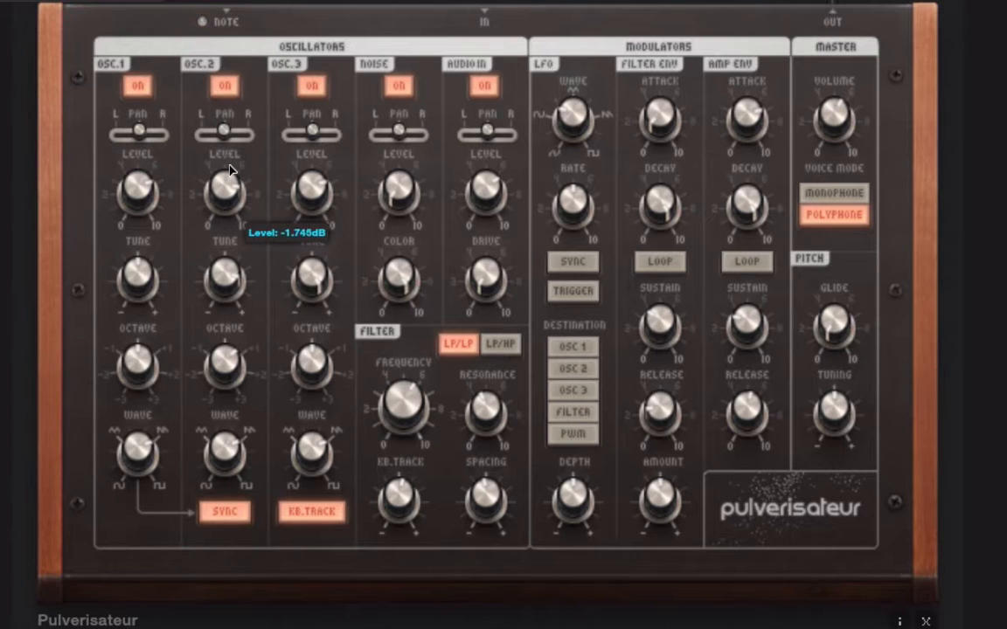
{"action": "mouse_move", "coordinate": [573, 210]}
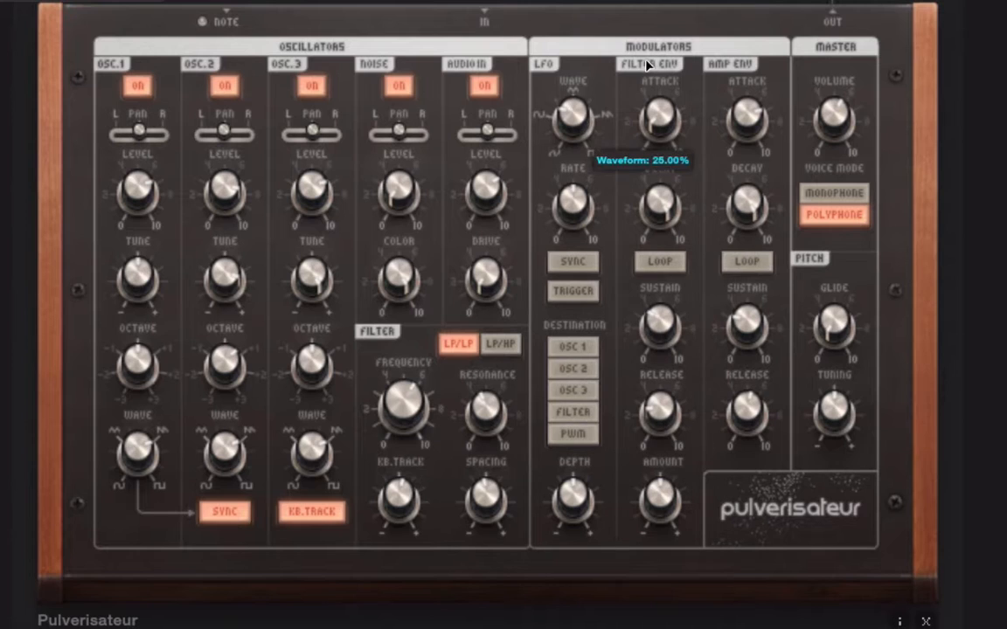
{"action": "mouse_move", "coordinate": [604, 437]}
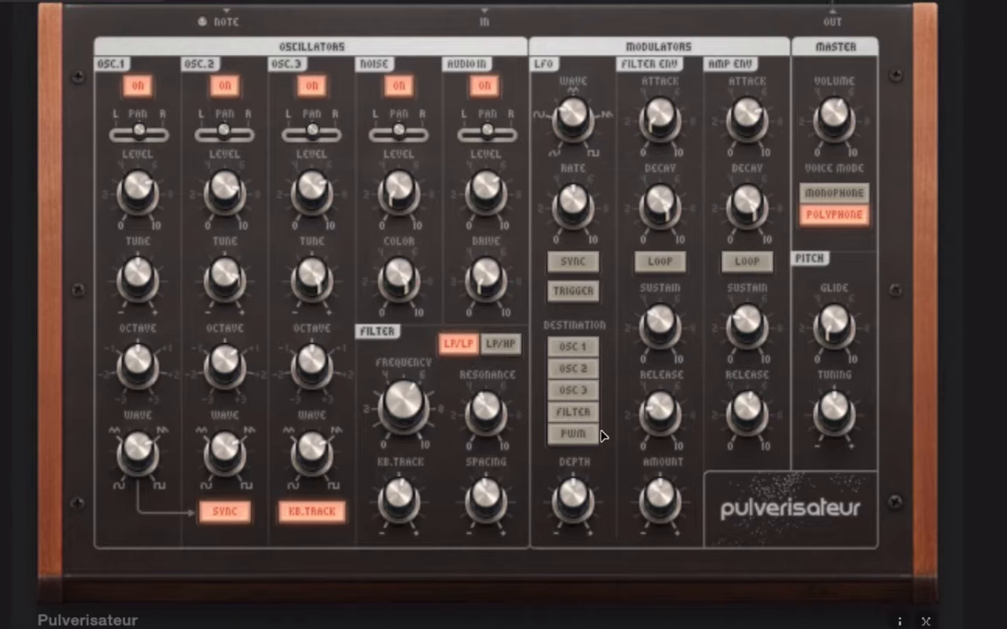
Route the LFO to the filter at a slow rate with depth around 7.8%
{"action": "left_click", "coordinate": [572, 411]}
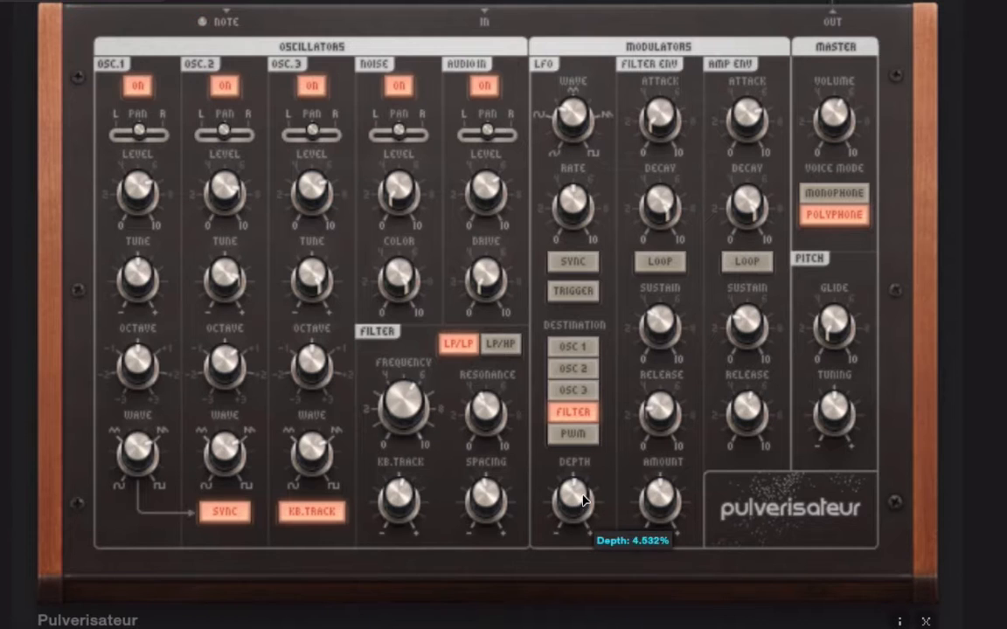
{"action": "mouse_move", "coordinate": [560, 208]}
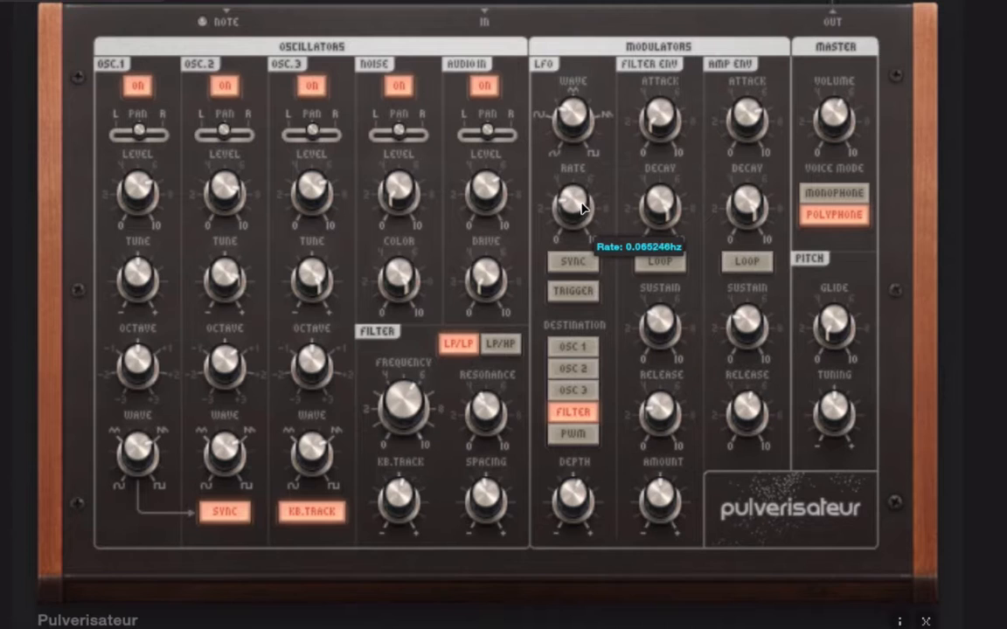
{"action": "left_click_drag", "start_coordinate": [574, 210], "coordinate": [592, 184]}
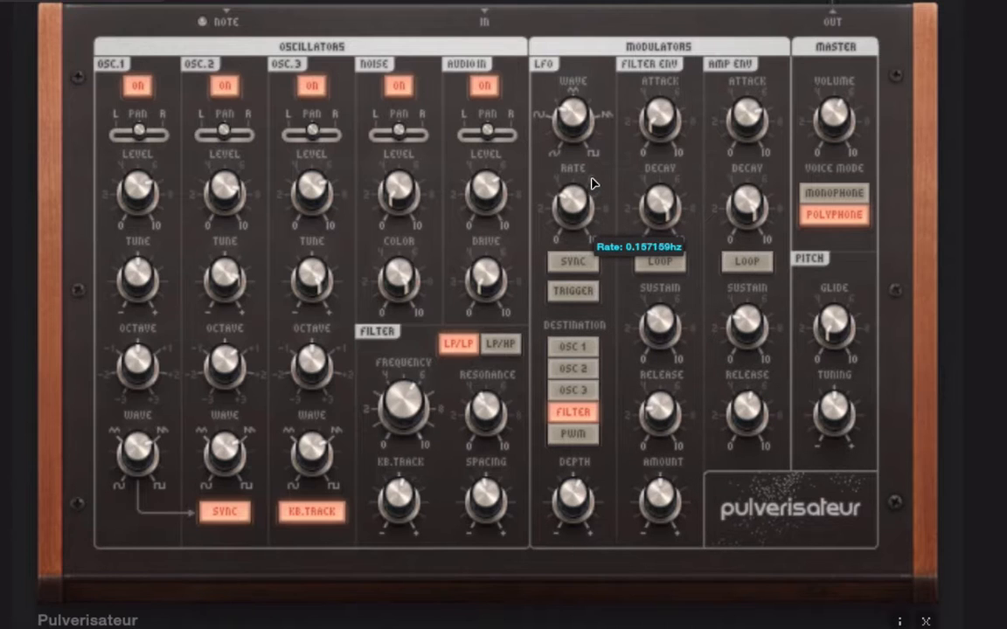
{"action": "left_click_drag", "start_coordinate": [572, 205], "coordinate": [594, 175]}
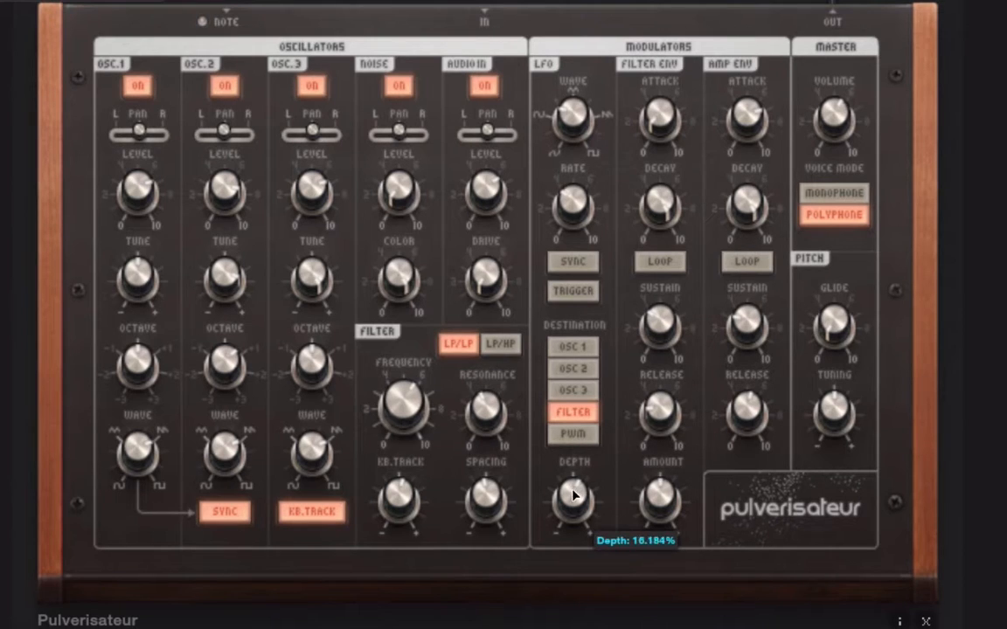
{"action": "left_click_drag", "start_coordinate": [573, 498], "coordinate": [573, 507]}
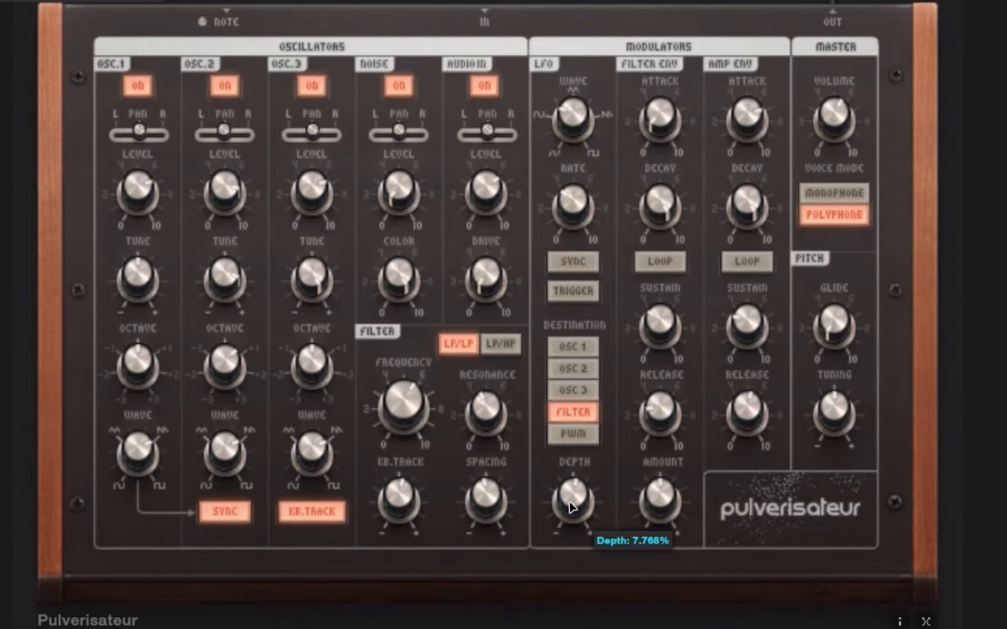
{"action": "mouse_move", "coordinate": [401, 411]}
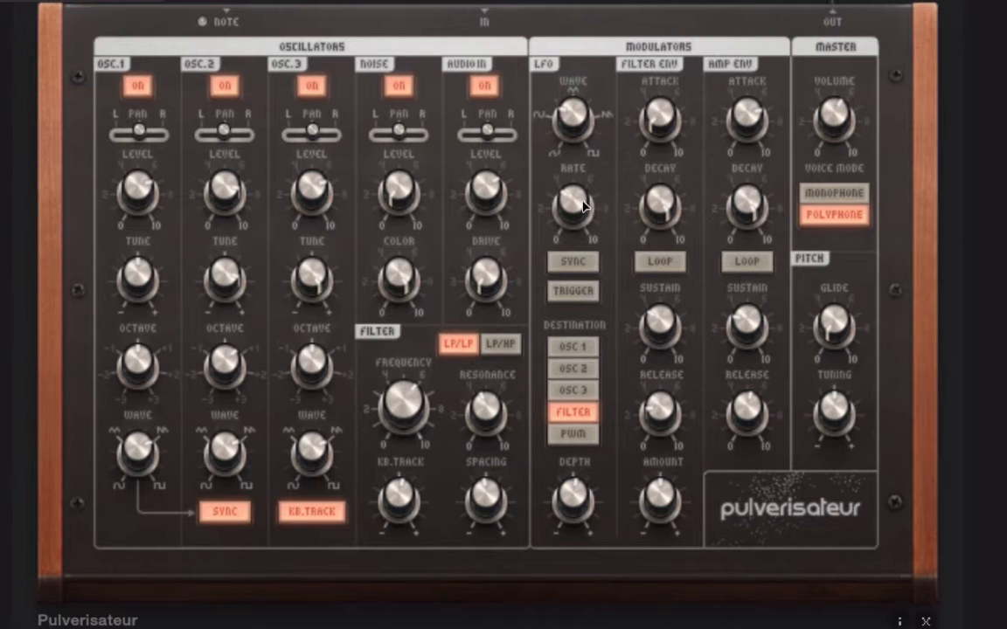
{"action": "mouse_move", "coordinate": [730, 90]}
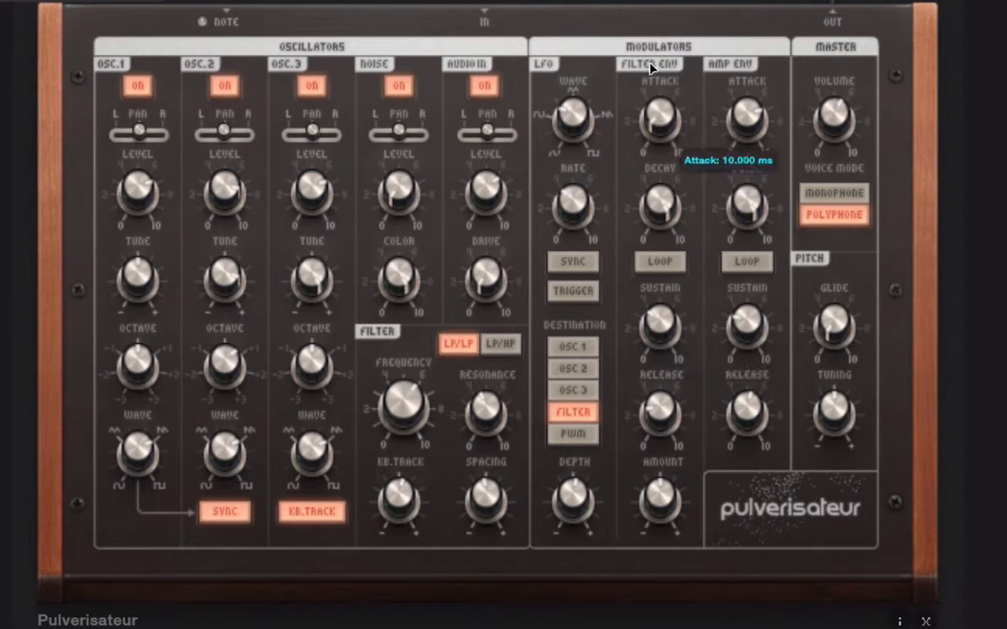
Adjust filter envelope attack, push the filter envelope amount high, and set LFO depth near 7%
{"action": "left_click_drag", "start_coordinate": [660, 114], "coordinate": [675, 98]}
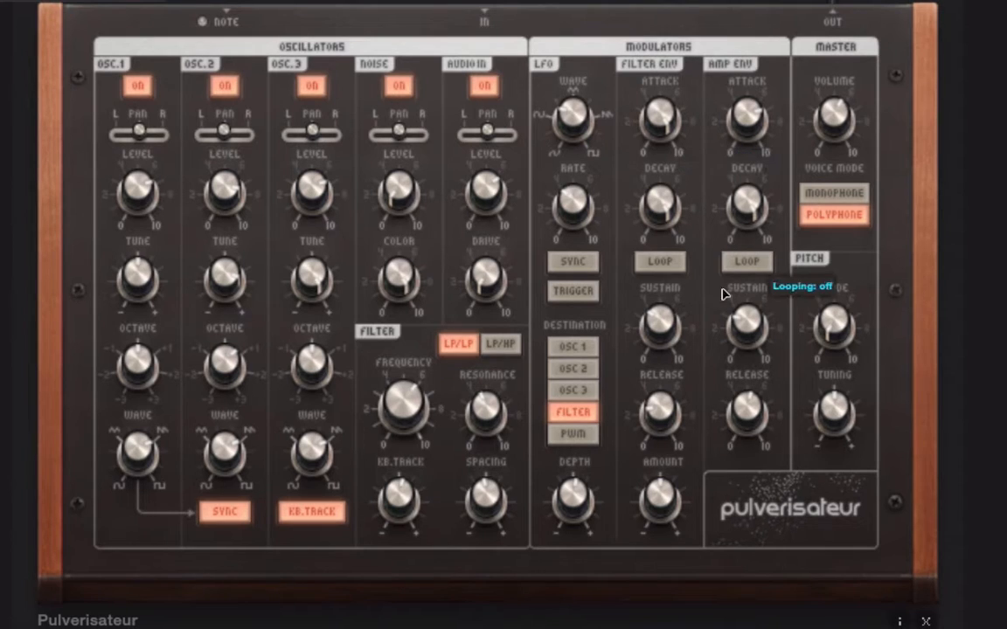
{"action": "mouse_move", "coordinate": [659, 271]}
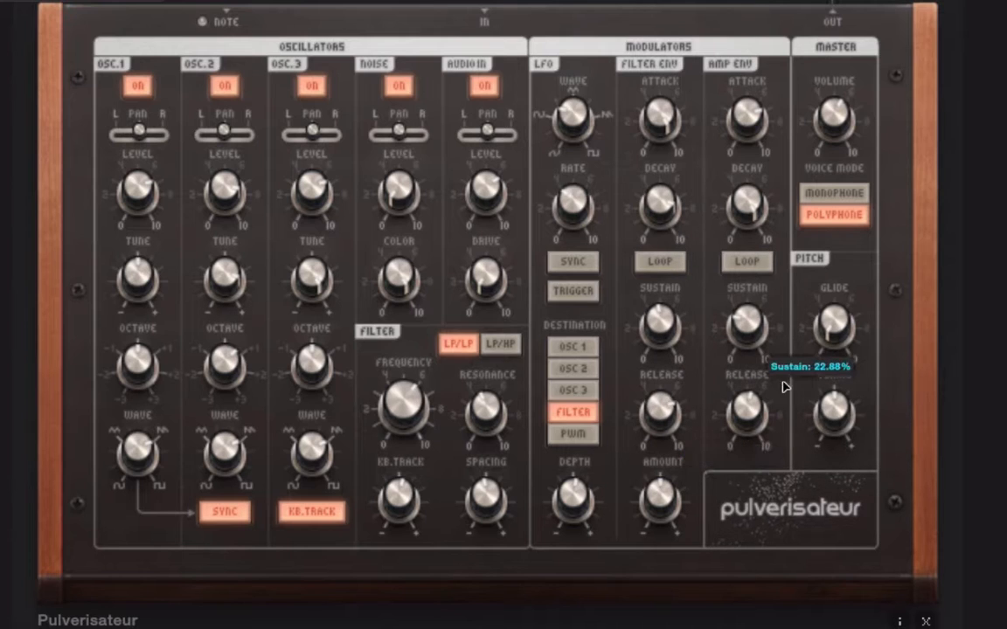
{"action": "mouse_move", "coordinate": [640, 441]}
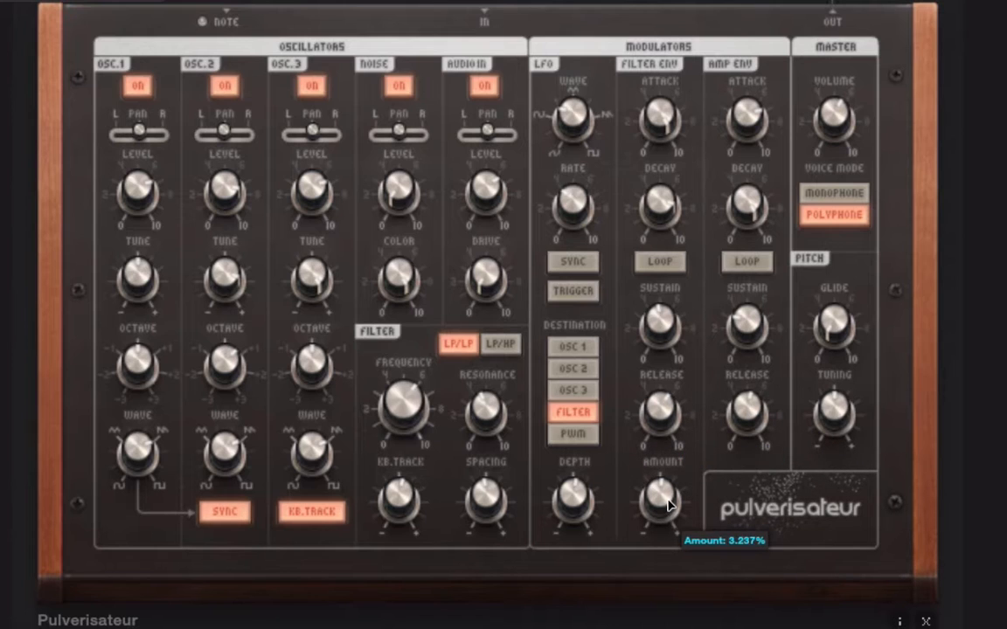
{"action": "left_click_drag", "start_coordinate": [663, 502], "coordinate": [671, 485]}
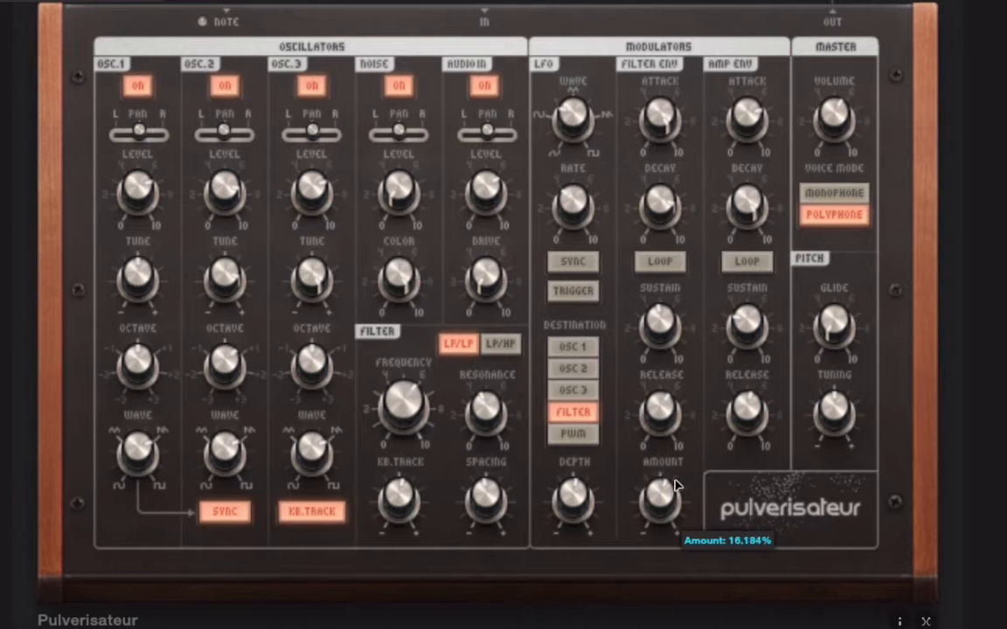
{"action": "left_click_drag", "start_coordinate": [659, 502], "coordinate": [682, 468]}
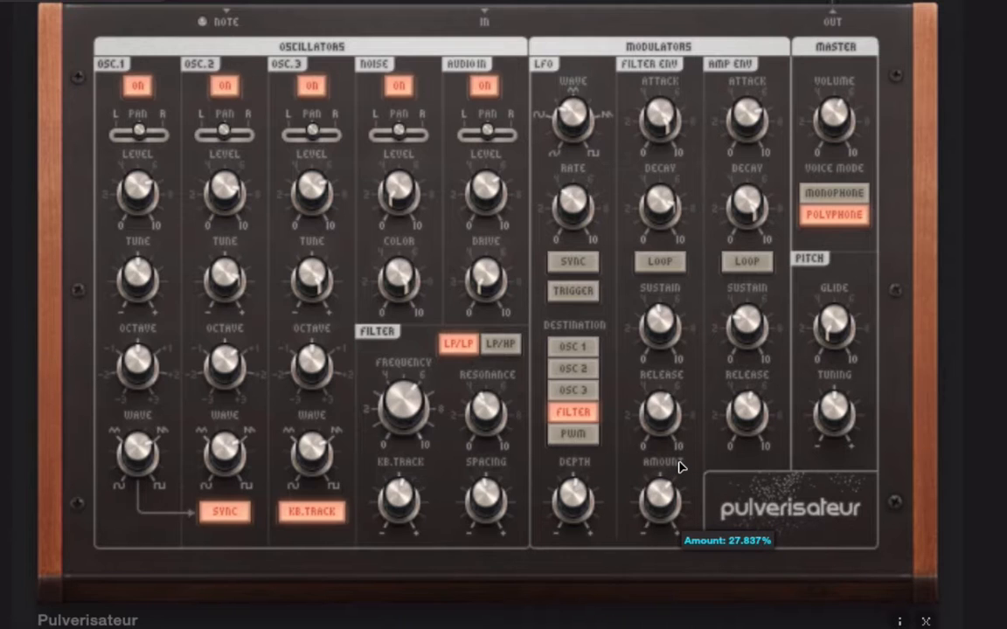
{"action": "mouse_move", "coordinate": [673, 489]}
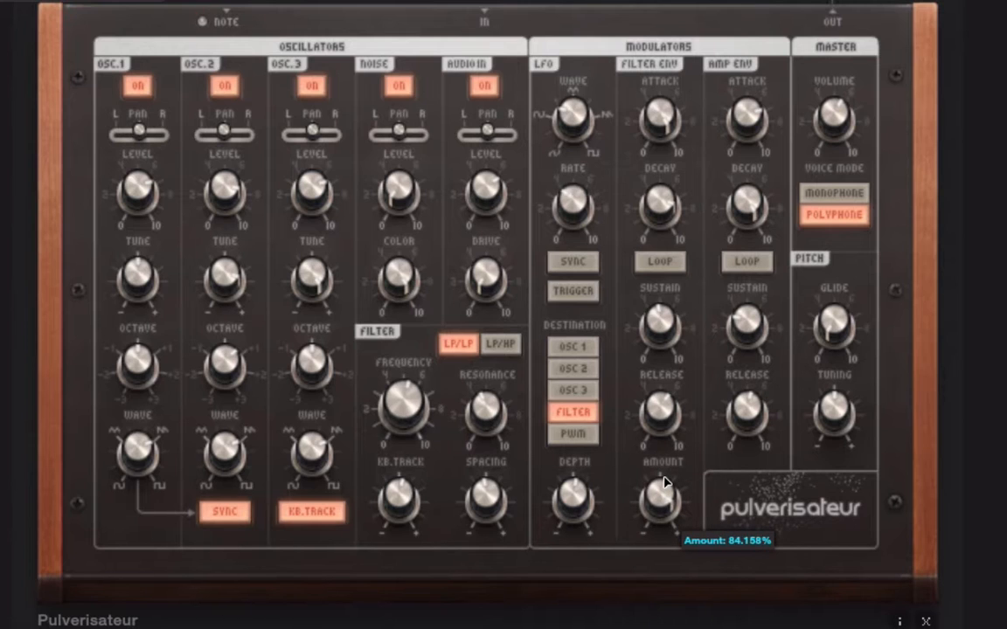
{"action": "mouse_move", "coordinate": [653, 192]}
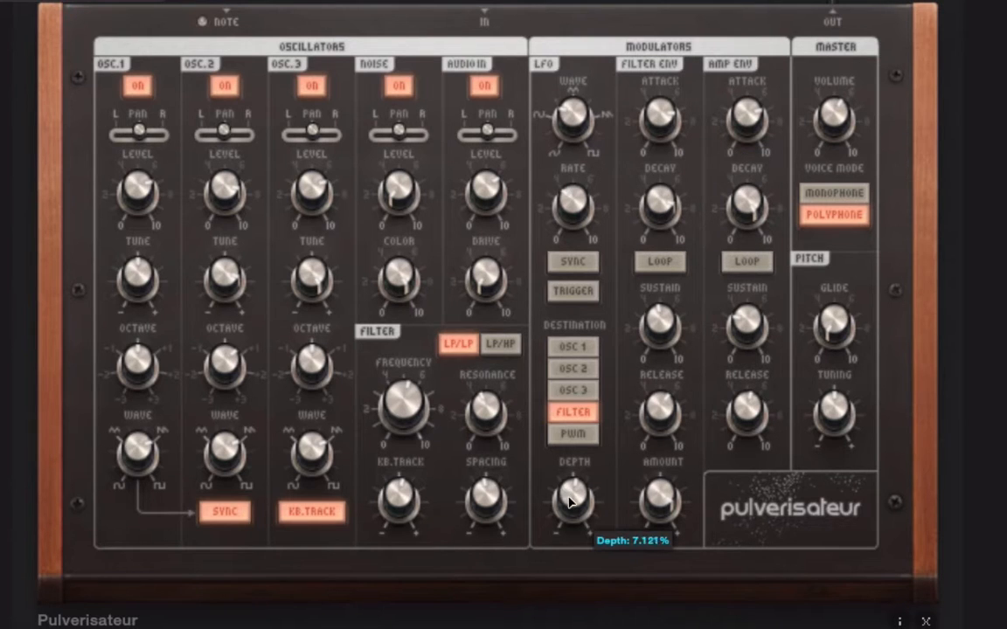
{"action": "left_click_drag", "start_coordinate": [572, 498], "coordinate": [571, 507]}
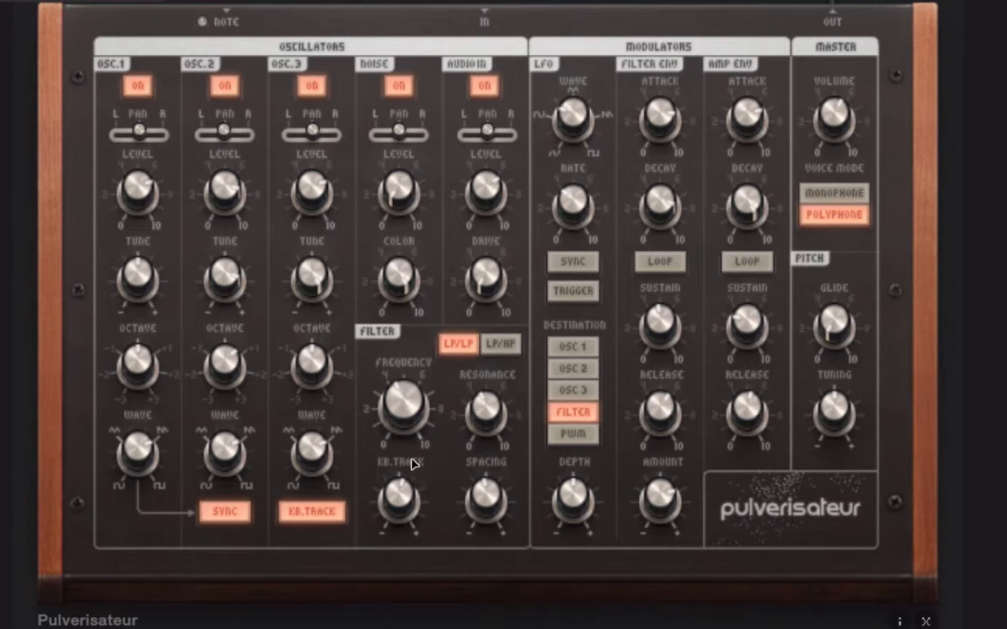
{"action": "mouse_move", "coordinate": [748, 411]}
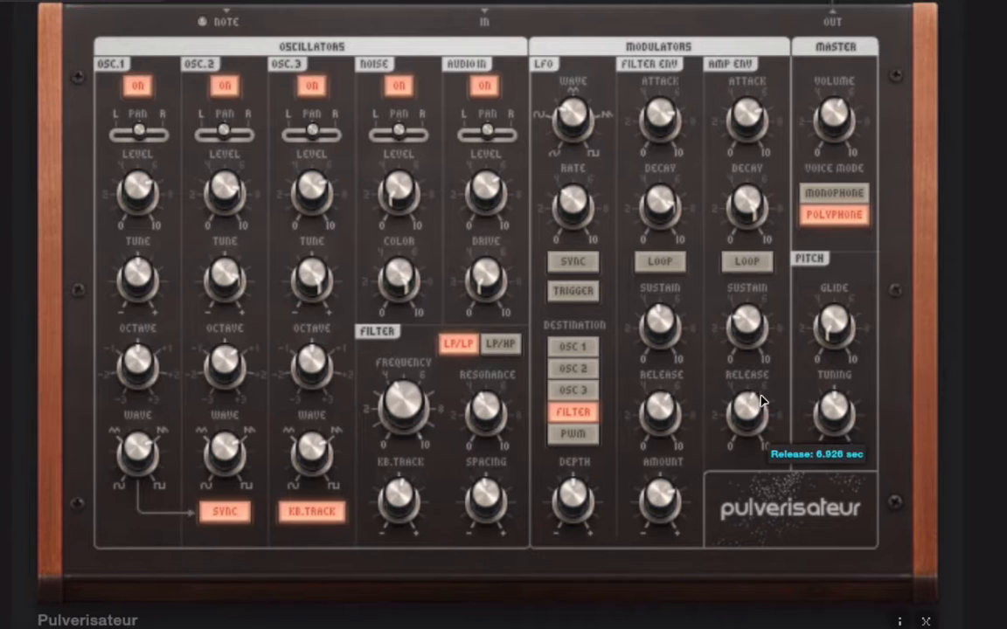
{"action": "mouse_move", "coordinate": [708, 391]}
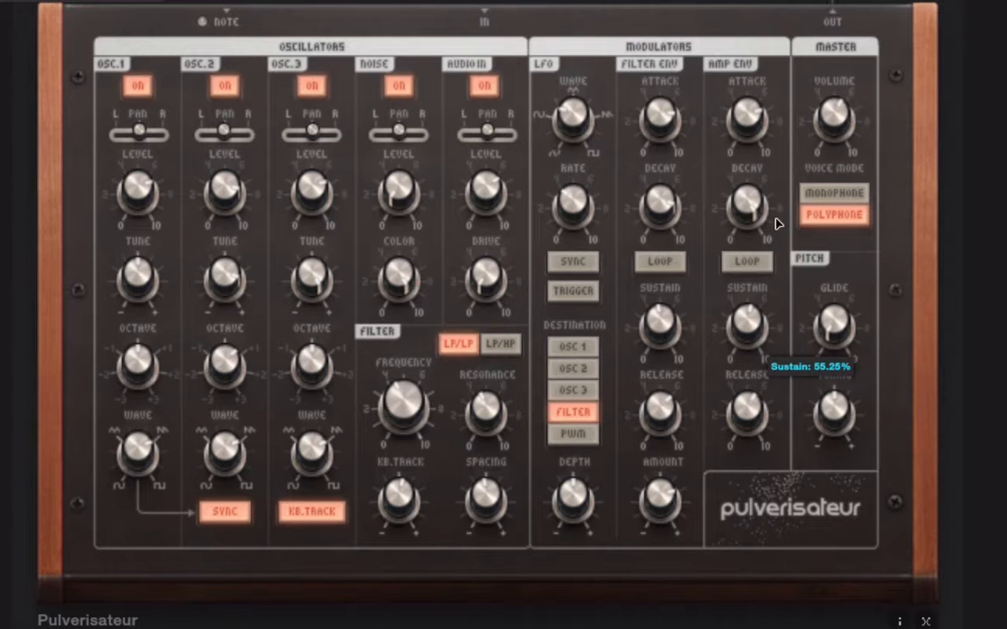
{"action": "mouse_move", "coordinate": [670, 176]}
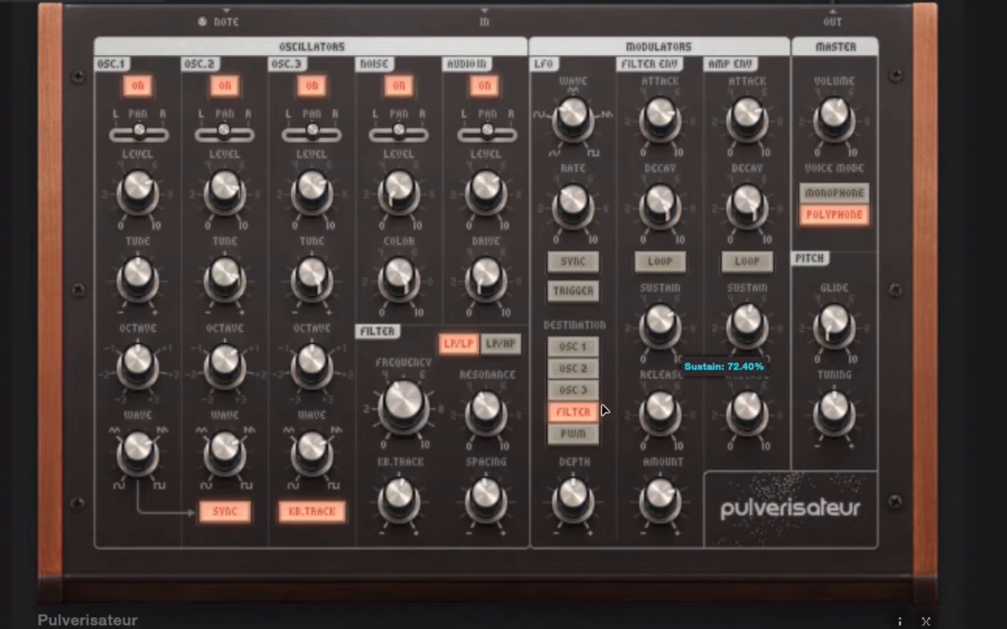
{"action": "mouse_move", "coordinate": [426, 494]}
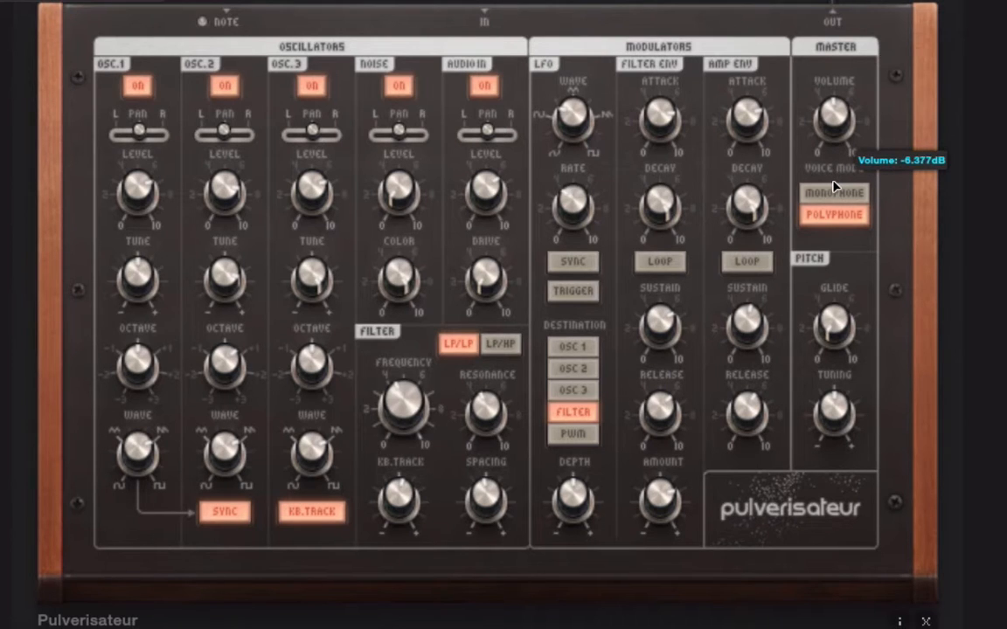
{"action": "mouse_move", "coordinate": [339, 61]}
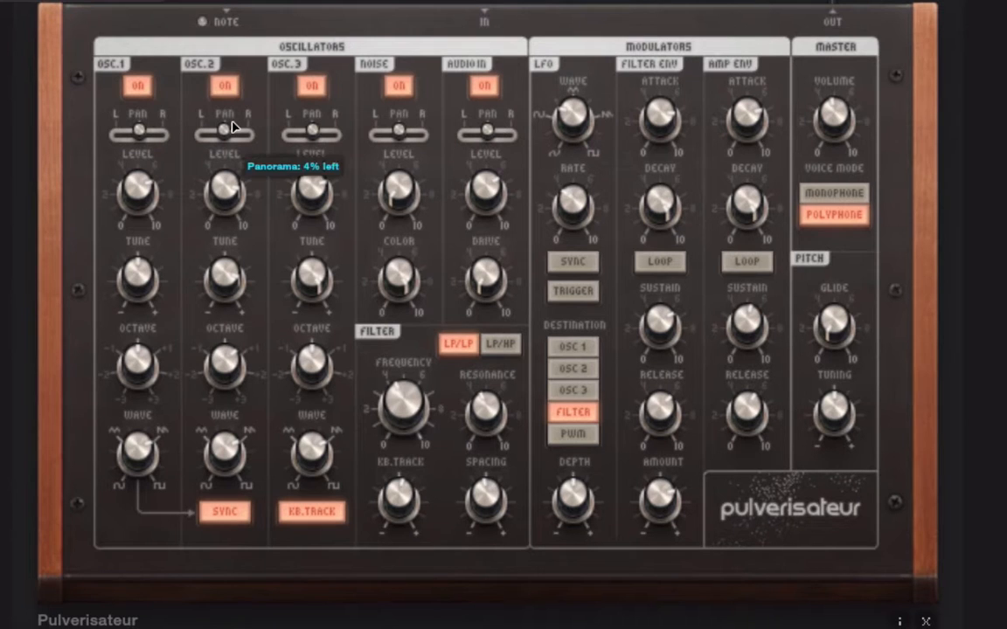
{"action": "mouse_move", "coordinate": [549, 198]}
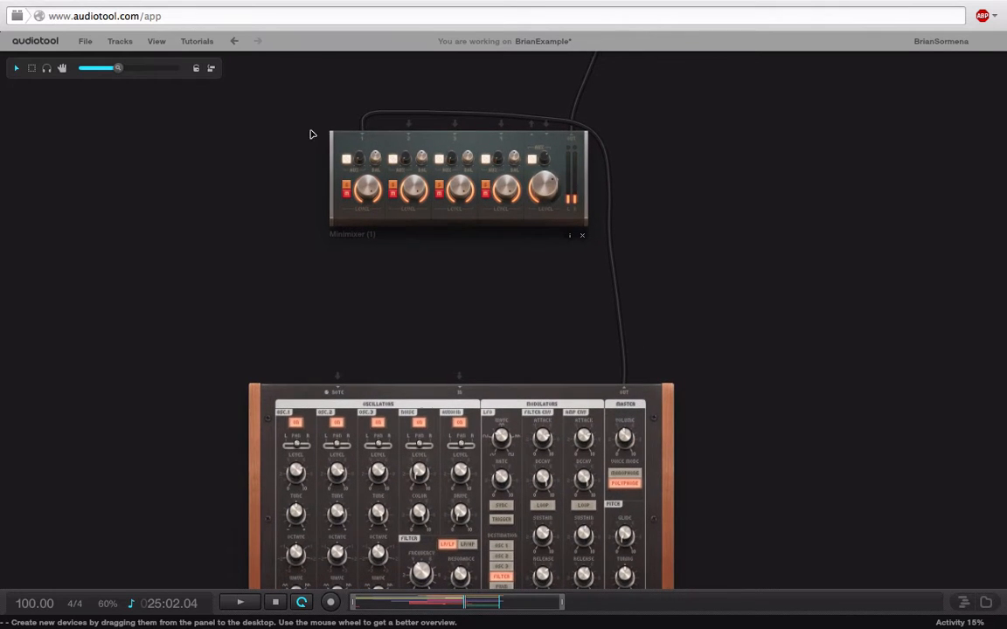
{"action": "mouse_move", "coordinate": [365, 133]}
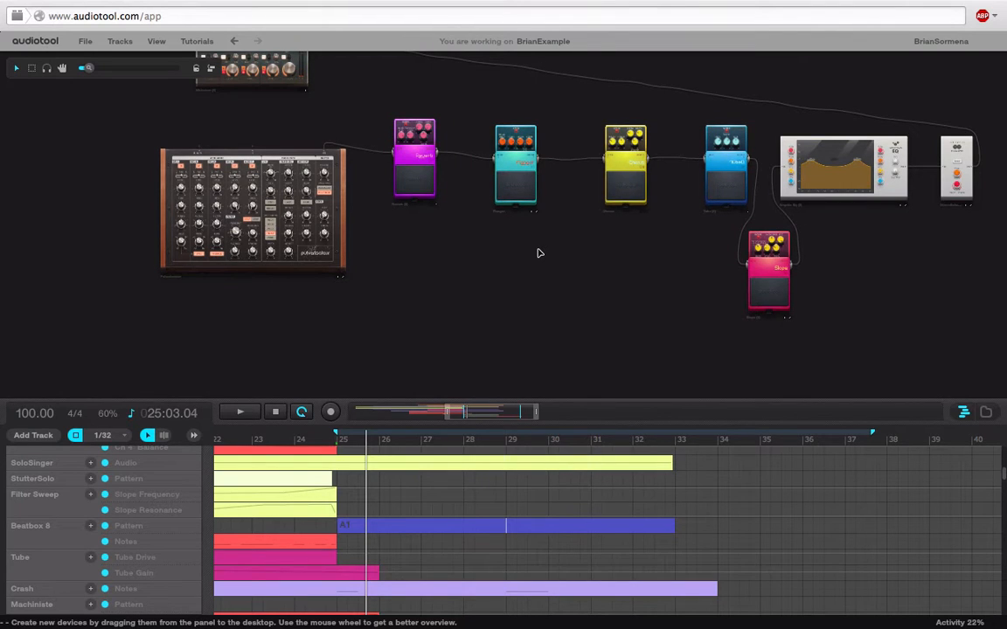
{"action": "mouse_move", "coordinate": [490, 185]}
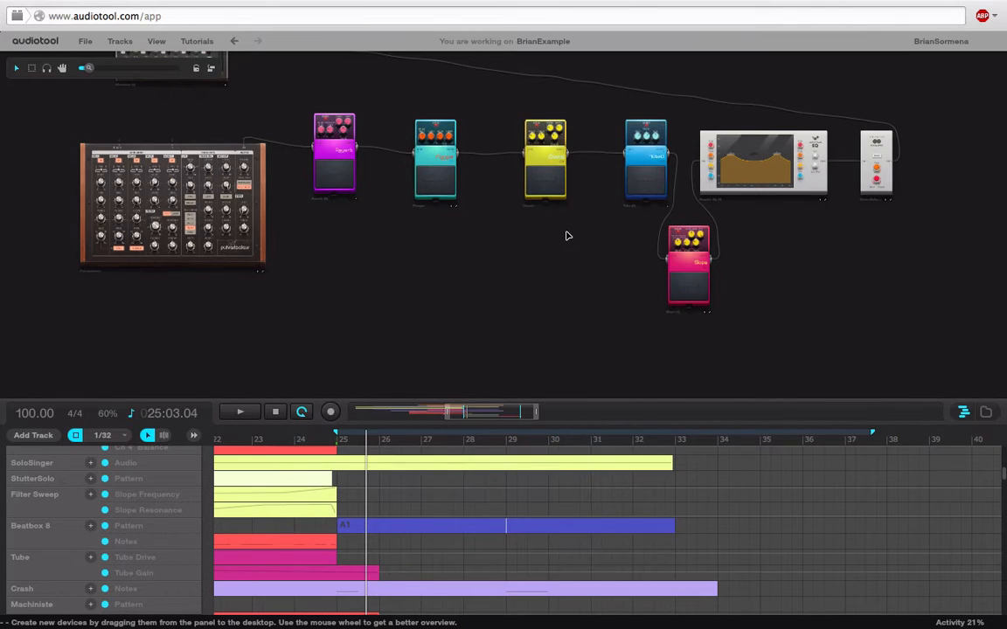
{"action": "mouse_move", "coordinate": [437, 161]}
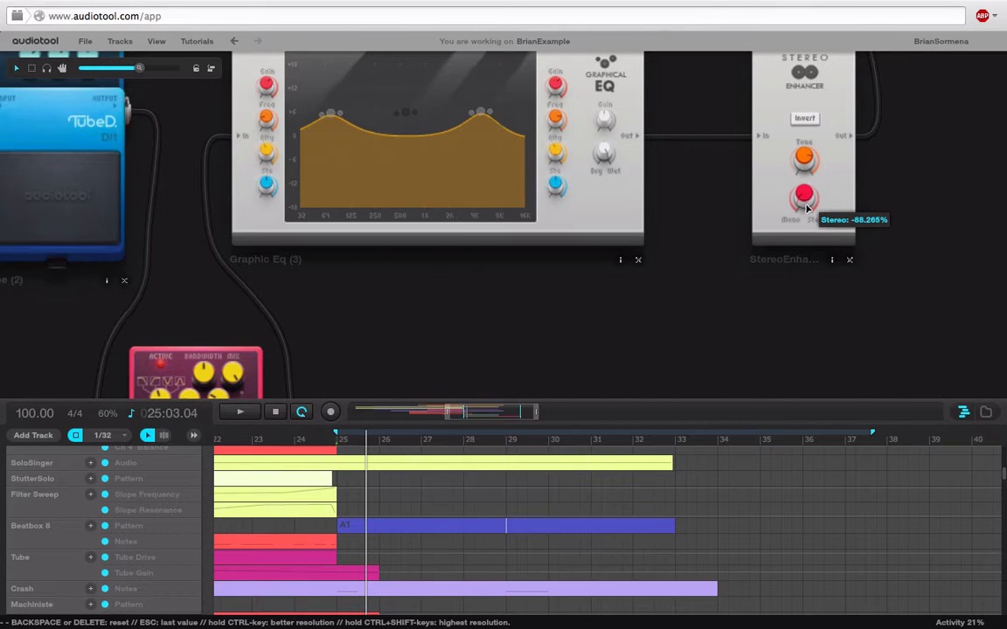
Pull the Stereo Enhancer's Stereo knob down to about −89%, nearly mono
{"action": "left_click_drag", "start_coordinate": [803, 199], "coordinate": [802, 202]}
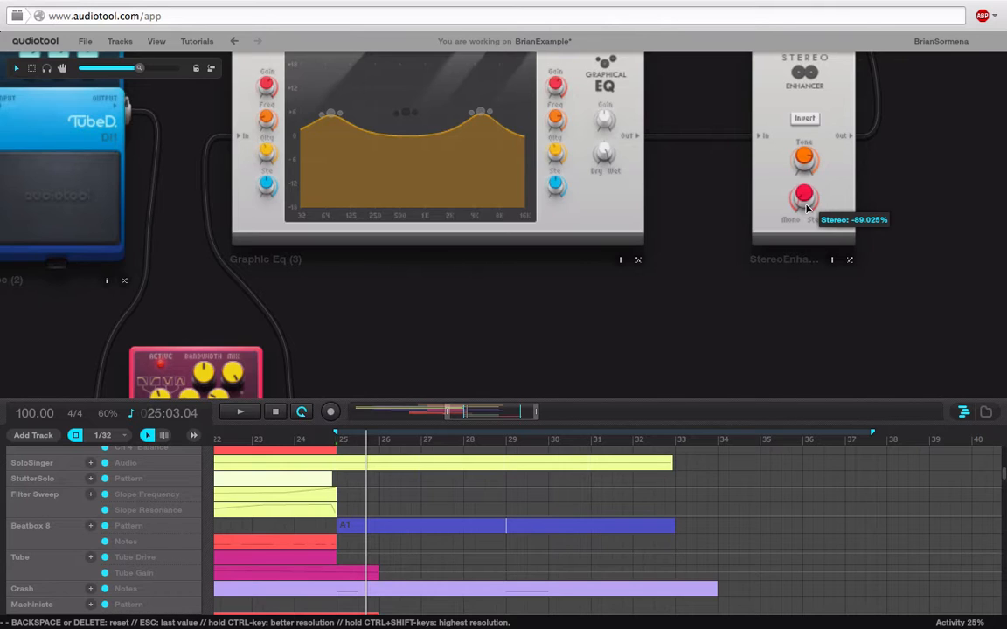
{"action": "mouse_move", "coordinate": [454, 302]}
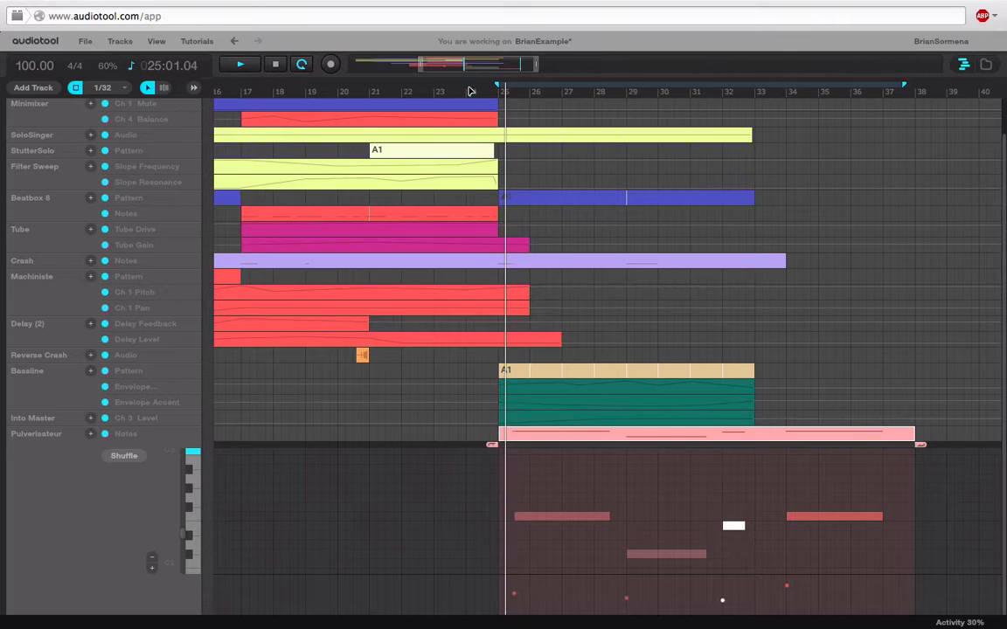
Play the arrangement from bar 25 and toggle loop playback
{"action": "left_click", "coordinate": [238, 64]}
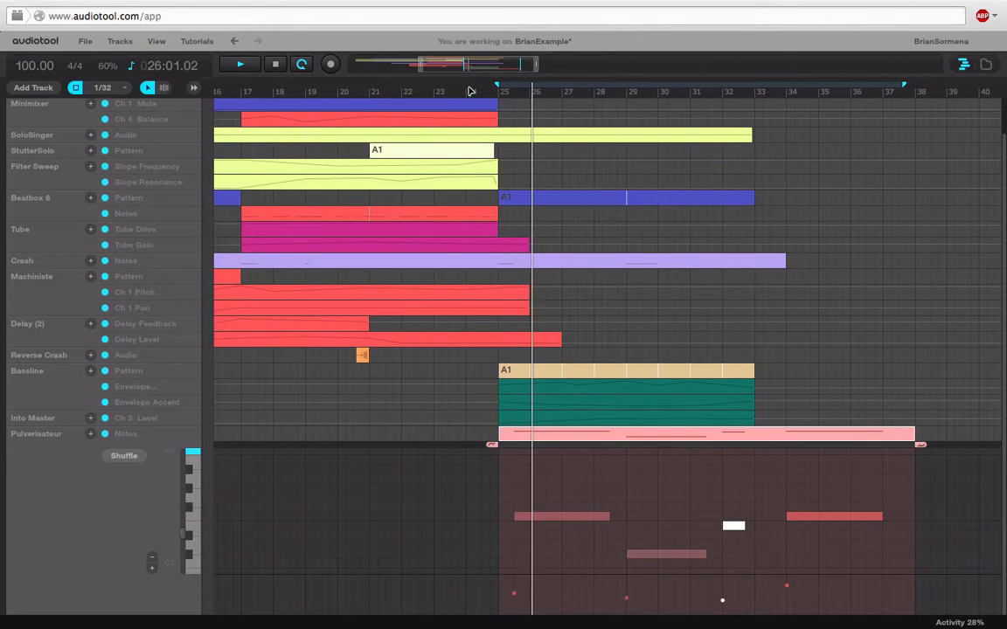
{"action": "left_click", "coordinate": [240, 63]}
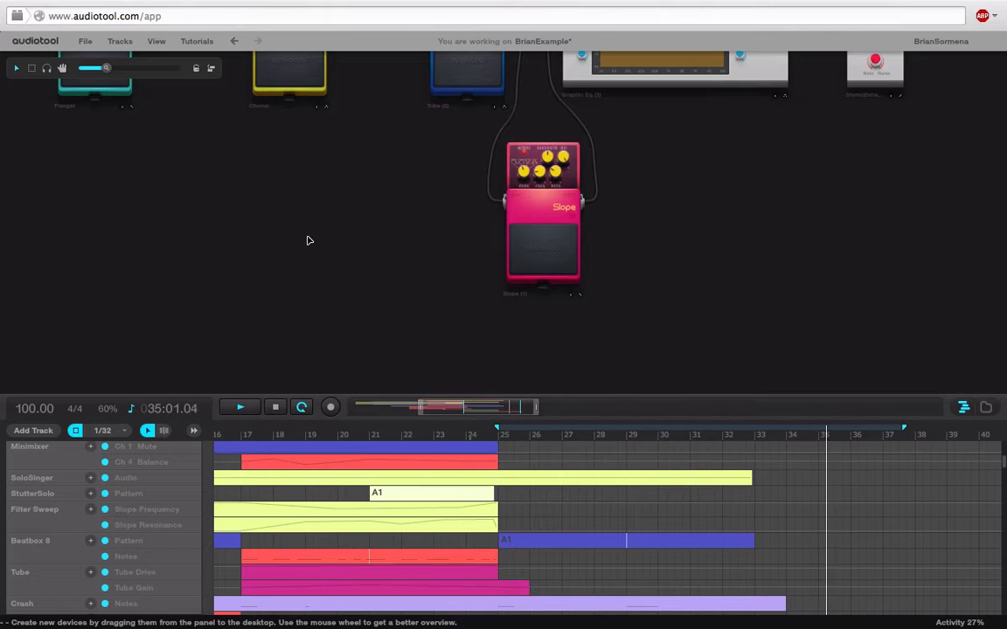
{"action": "left_click", "coordinate": [304, 407]}
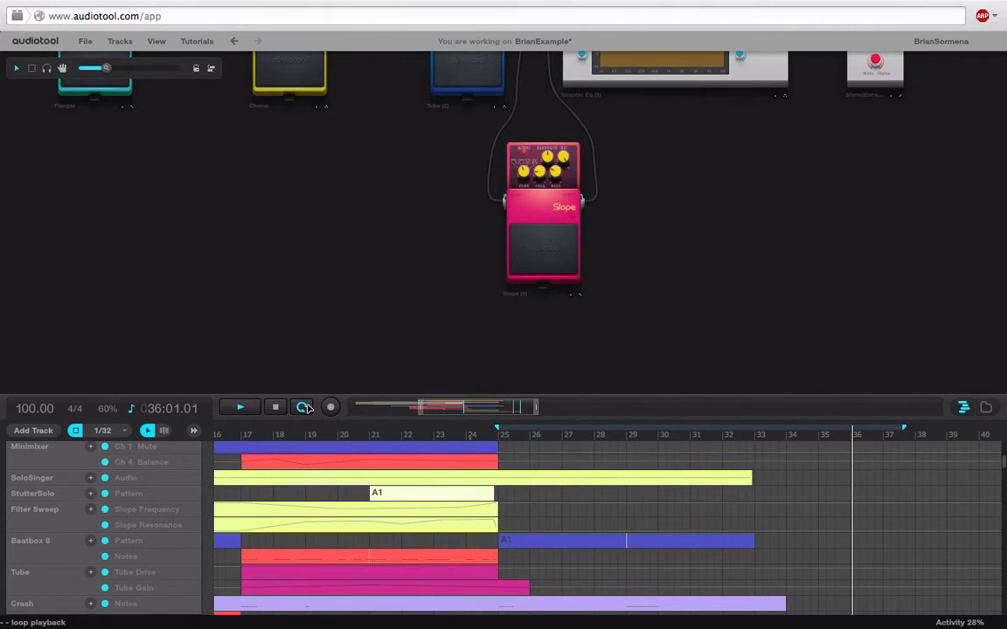